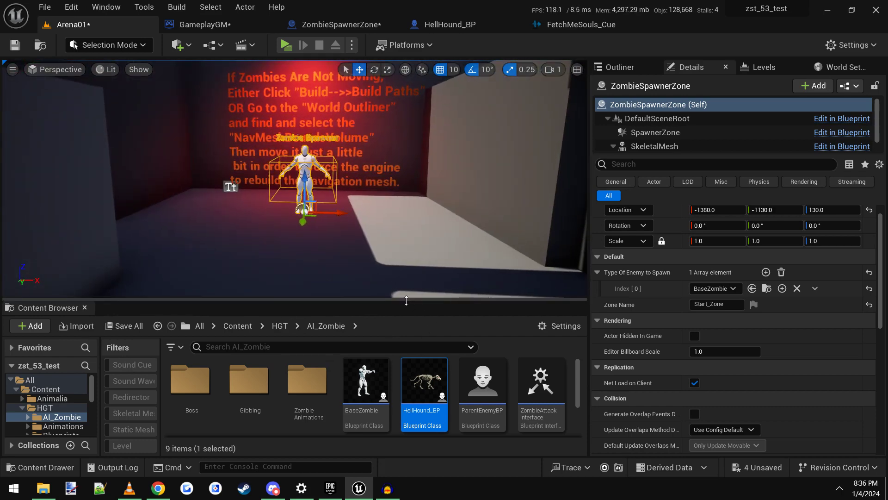
- Open the ZombieSpawnerZone blueprint from the AI_Zombie folder in the enlarged Content Browser
{"action": "left_click", "coordinate": [44, 351]}
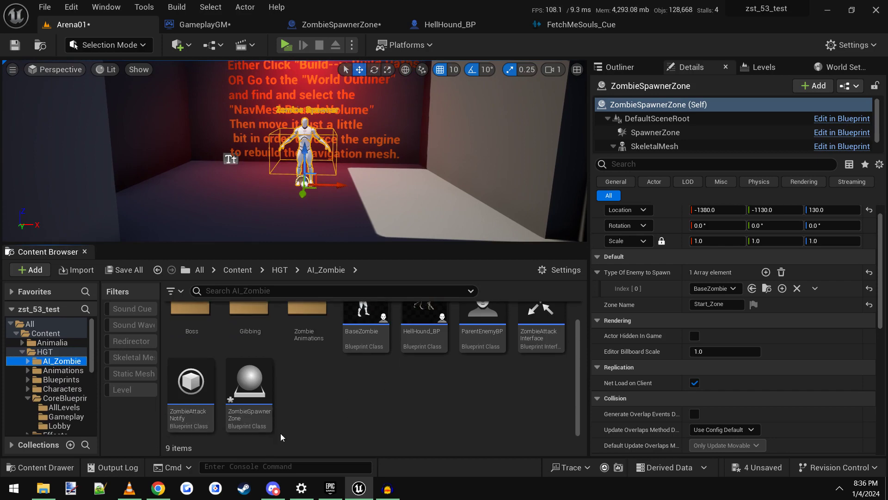
{"action": "left_click", "coordinate": [334, 24]}
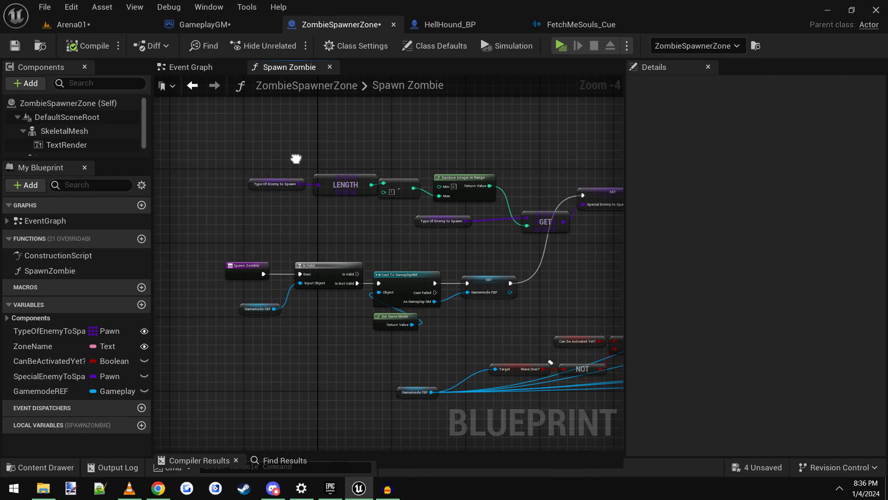
- Move the Get Game Mode, Cast To GameplayGM, Is Valid and Set GamemodeREF nodes from Spawn Zombie to Event BeginPlay
{"action": "scroll", "scroll_direction": "down", "scroll_amount": 3}
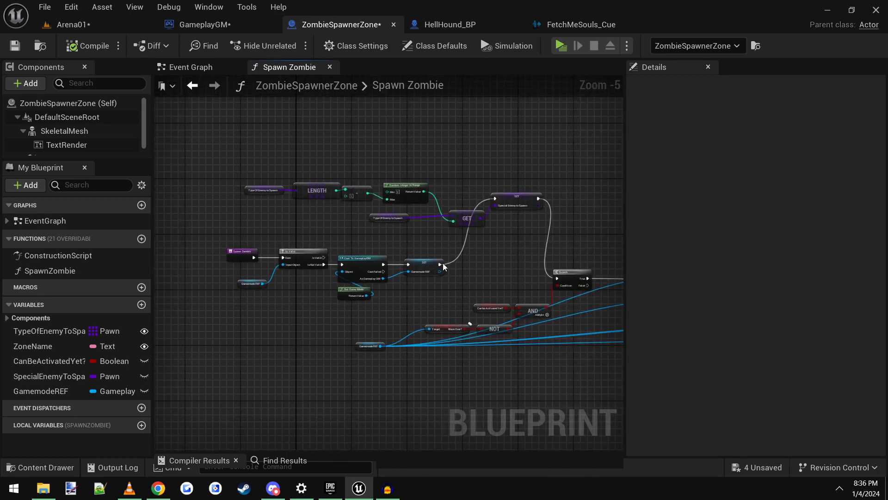
{"action": "mouse_move", "coordinate": [336, 230]}
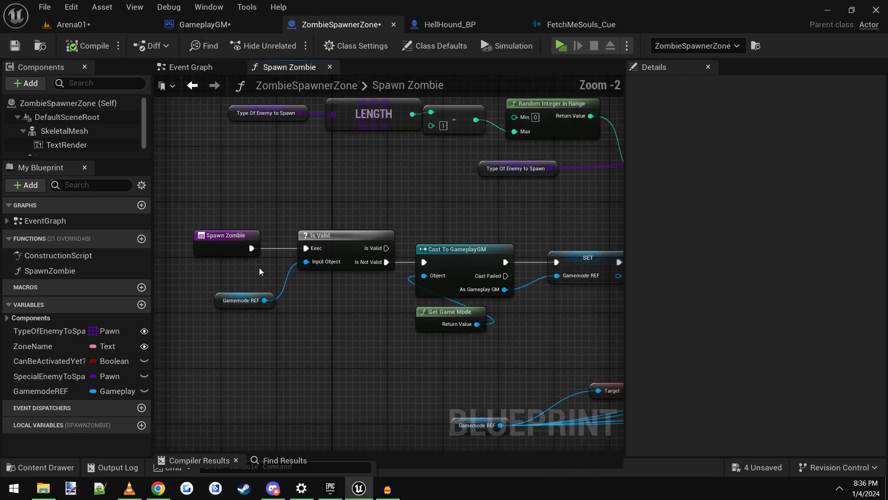
{"action": "scroll", "scroll_direction": "down", "scroll_amount": 3}
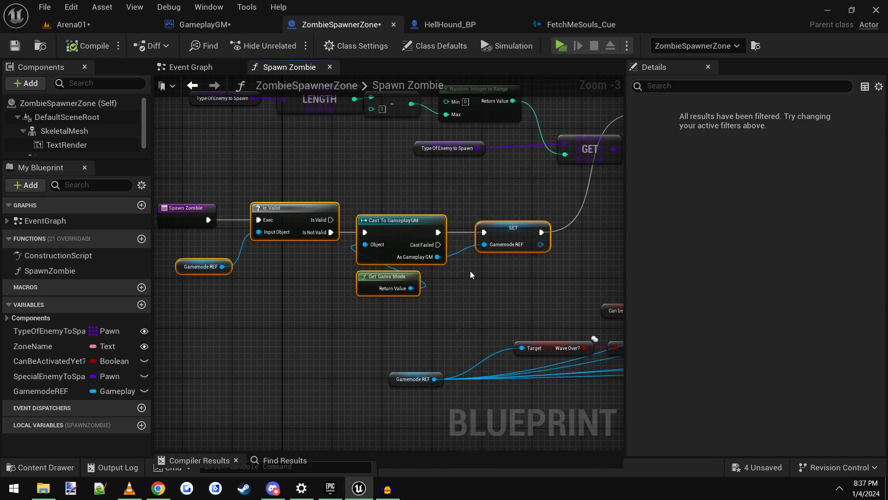
{"action": "left_click", "coordinate": [191, 66]}
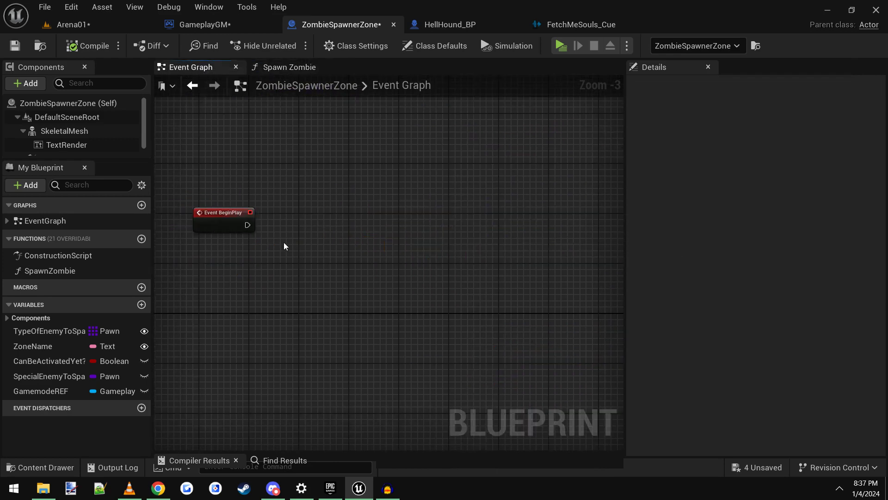
{"action": "mouse_move", "coordinate": [224, 226]}
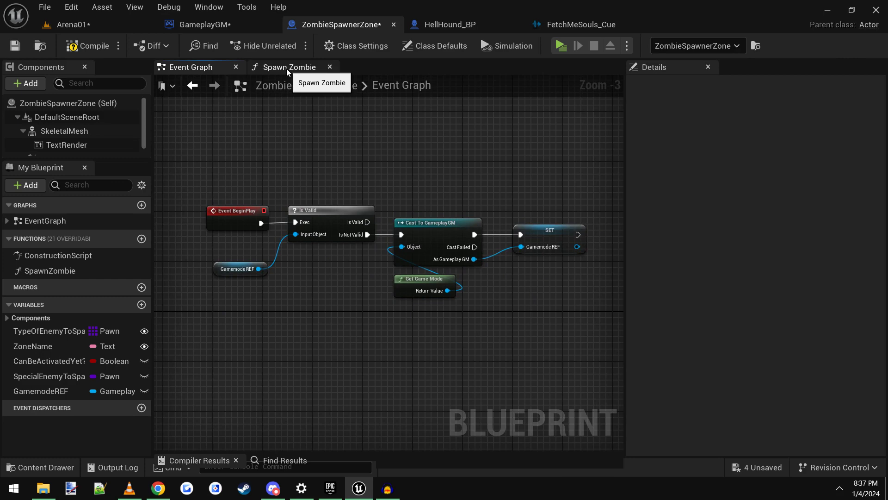
{"action": "left_click", "coordinate": [290, 67]}
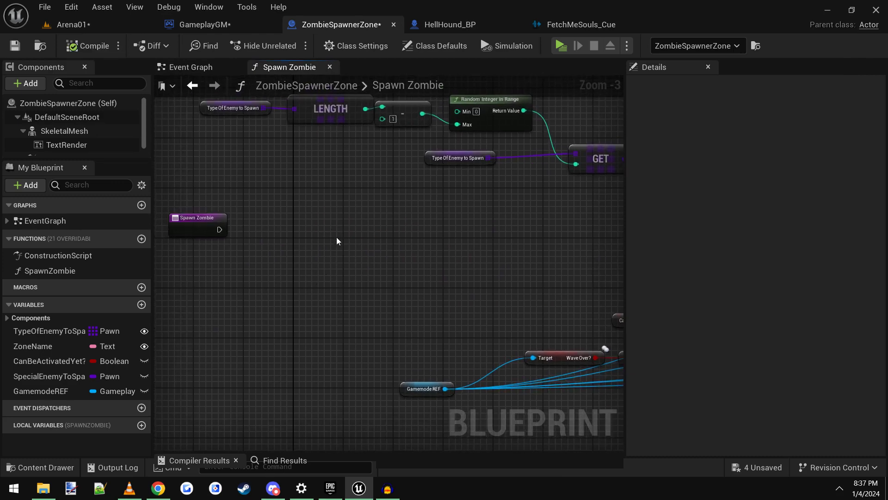
{"action": "scroll", "scroll_direction": "down", "scroll_amount": 3}
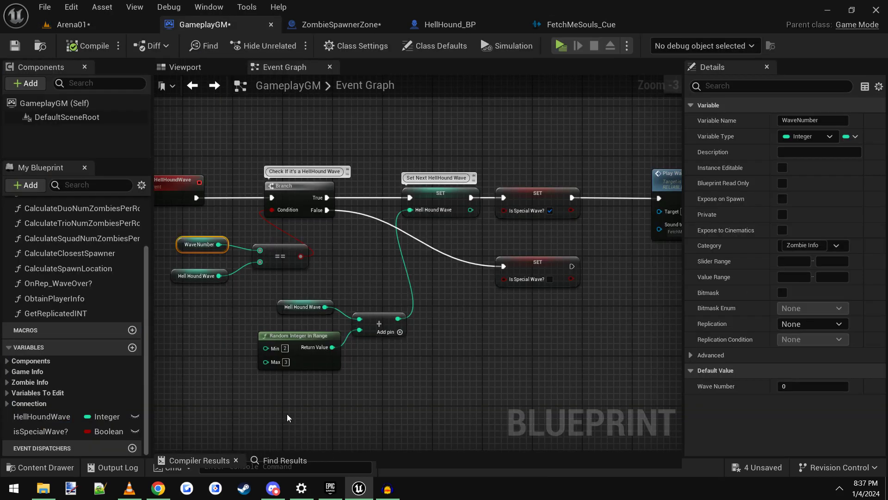
- Add a custom event named CheckForHellHoundWave driving the hellhound-wave branch in GameplayGM
{"action": "scroll", "scroll_direction": "down", "scroll_amount": 3}
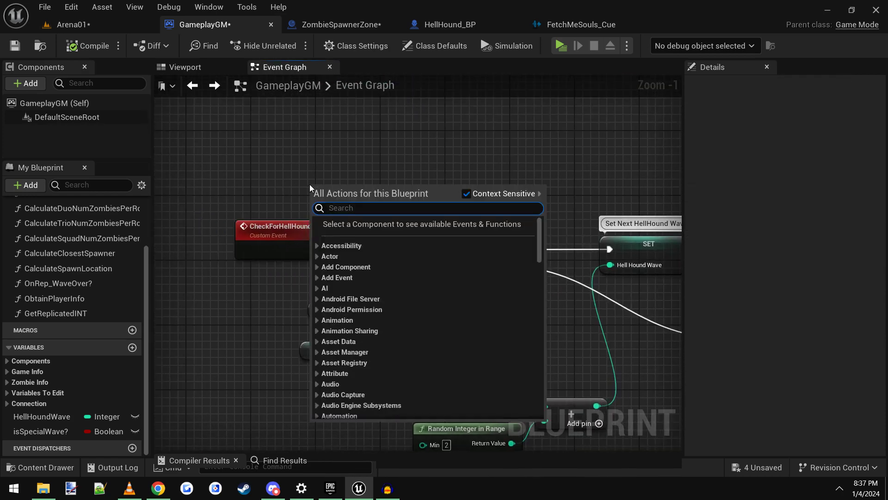
{"action": "type", "text": "cus"}
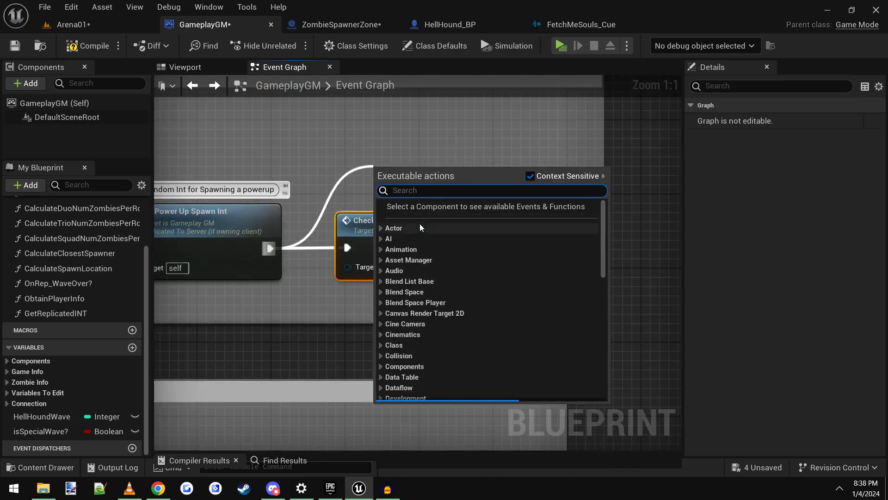
{"action": "type", "text": "CheckForHellHoundWave"}
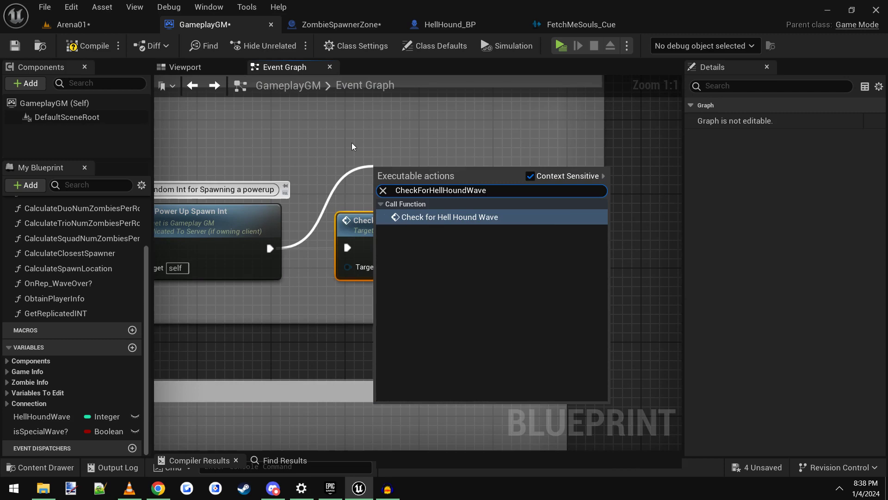
- Call CheckForHellHoundWave right after Set Power Up Spawn Int
{"action": "left_click", "coordinate": [449, 217]}
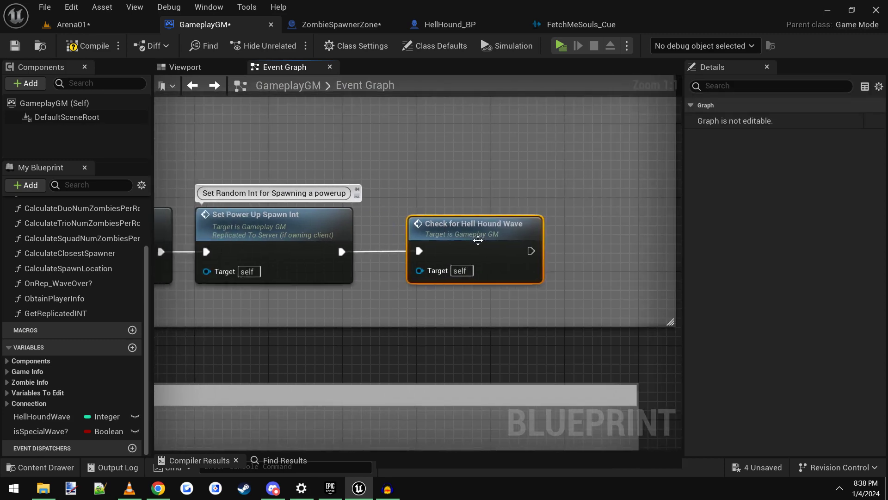
{"action": "scroll", "scroll_direction": "down", "scroll_amount": 3}
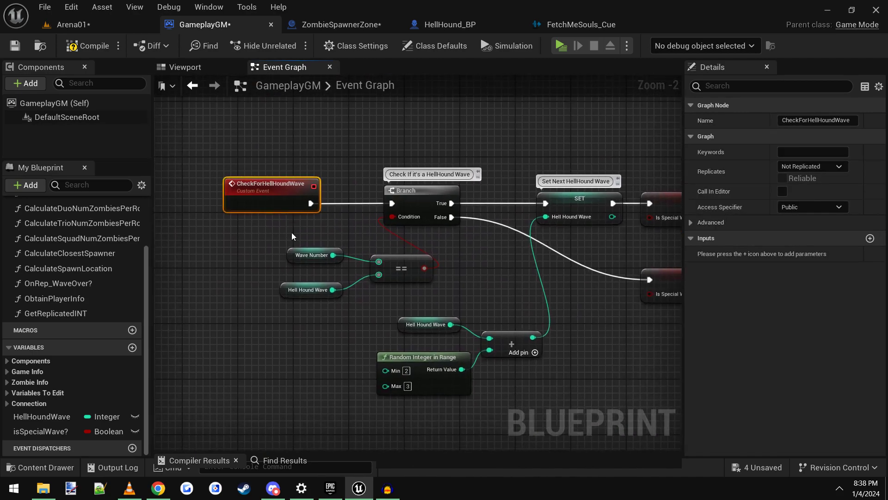
{"action": "scroll", "scroll_direction": "down", "scroll_amount": 3}
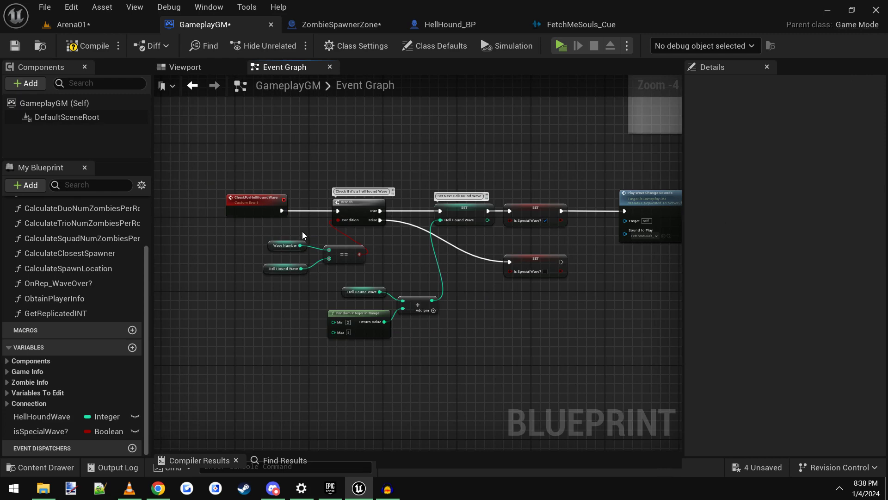
- Set the HellHoundWave variable's default value to 1
{"action": "scroll", "scroll_direction": "up", "scroll_amount": 3}
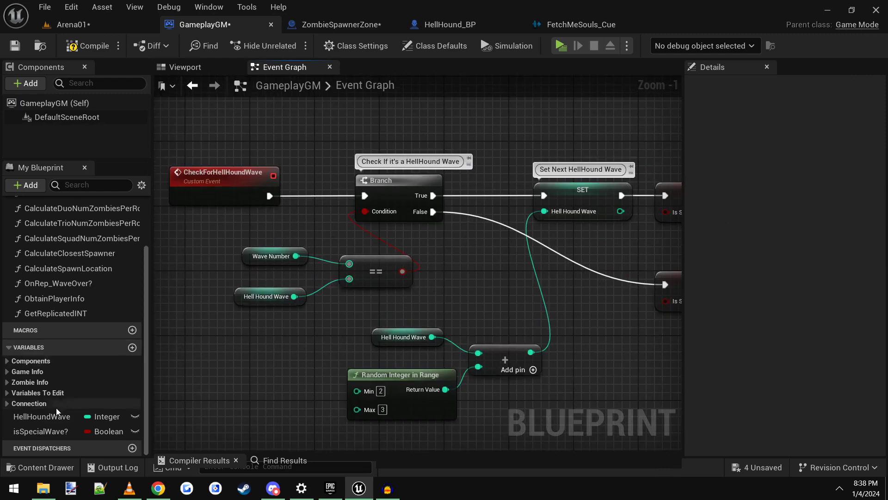
{"action": "left_click", "coordinate": [41, 416]}
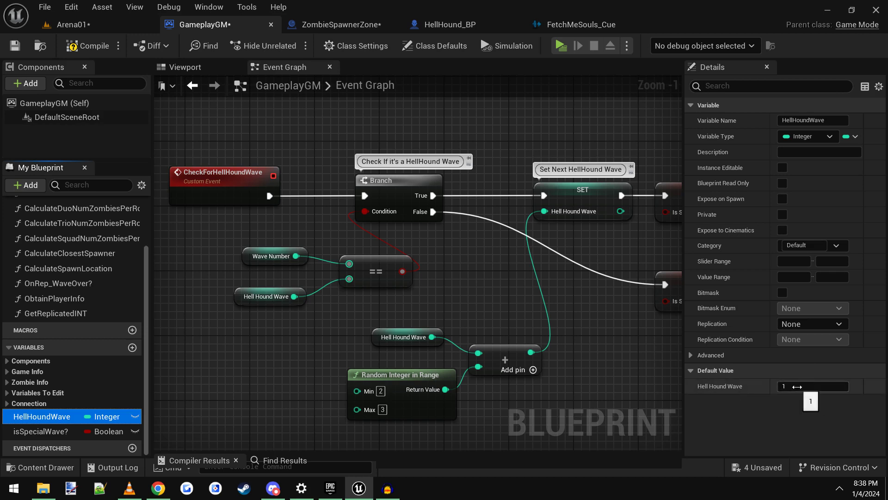
{"action": "left_click", "coordinate": [812, 386]}
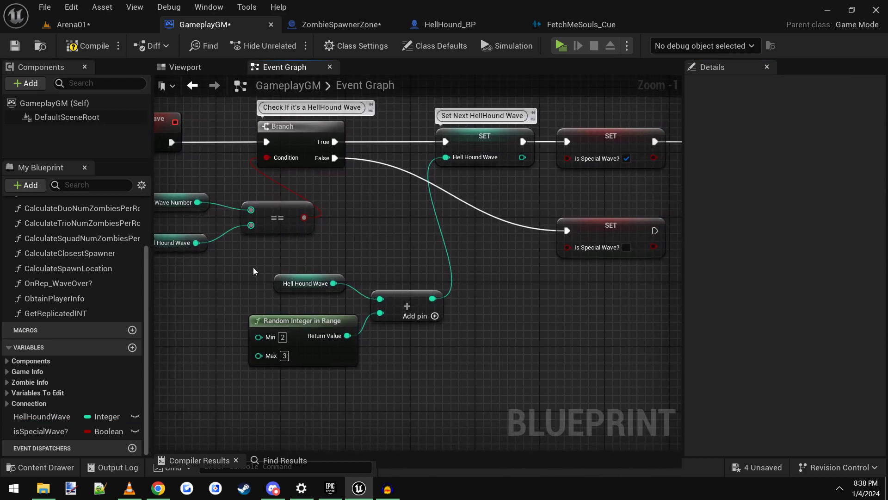
- Tidy the random wave nodes into line and review isSpecialWave?'s default staying false
{"action": "left_click_drag", "start_coordinate": [253, 270], "coordinate": [433, 364]}
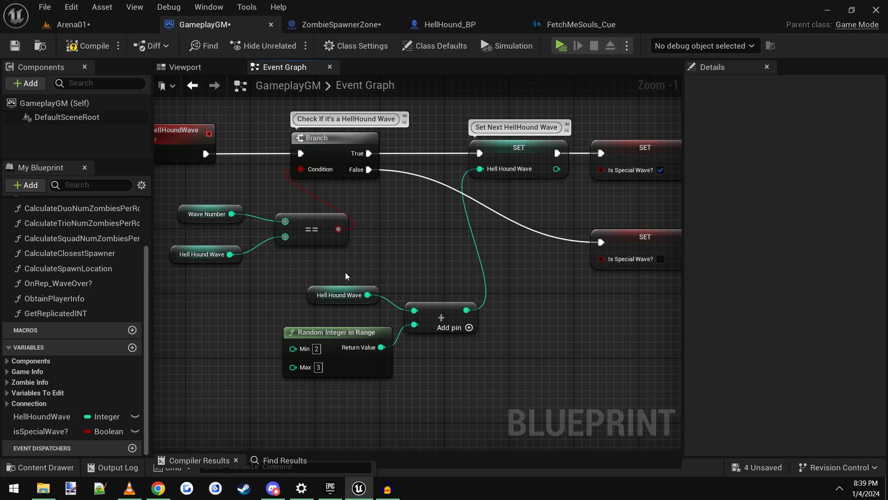
{"action": "mouse_move", "coordinate": [362, 347]}
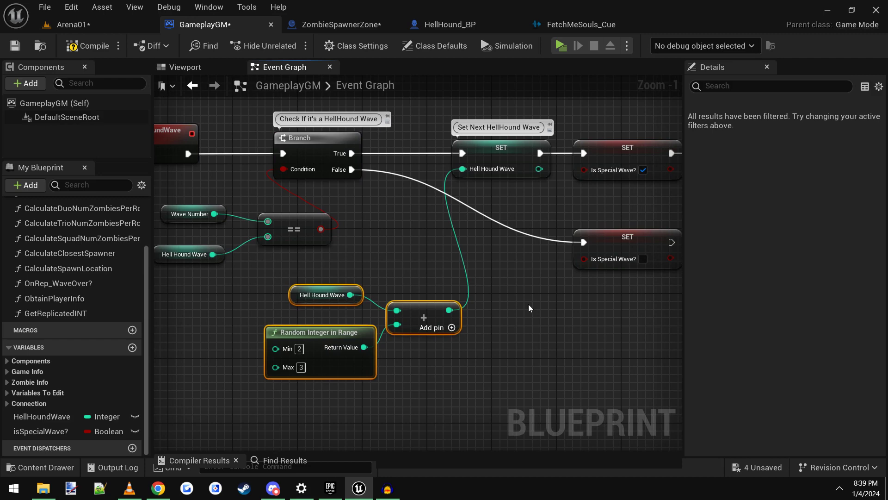
{"action": "left_click_drag", "start_coordinate": [530, 307], "coordinate": [480, 304]}
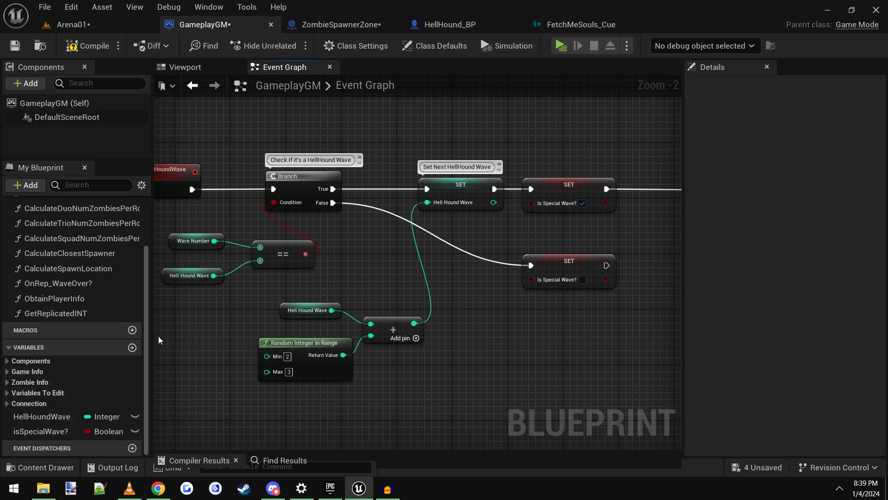
{"action": "left_click", "coordinate": [39, 431]}
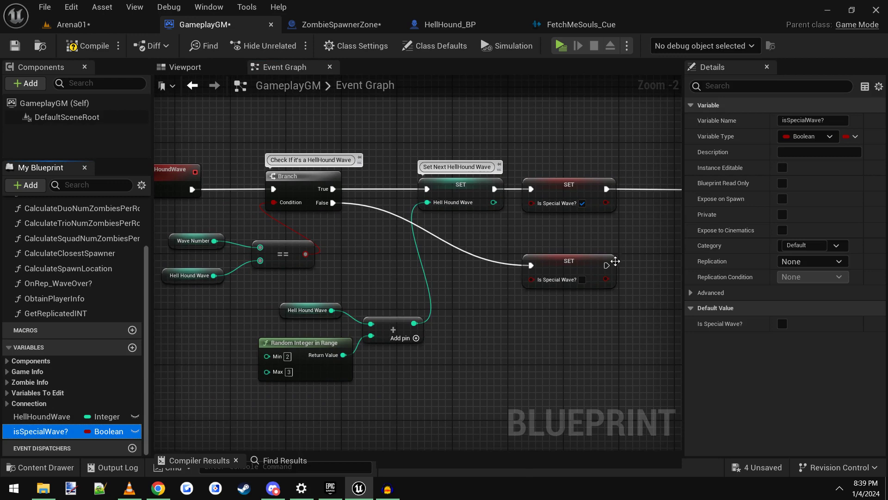
{"action": "mouse_move", "coordinate": [809, 136]}
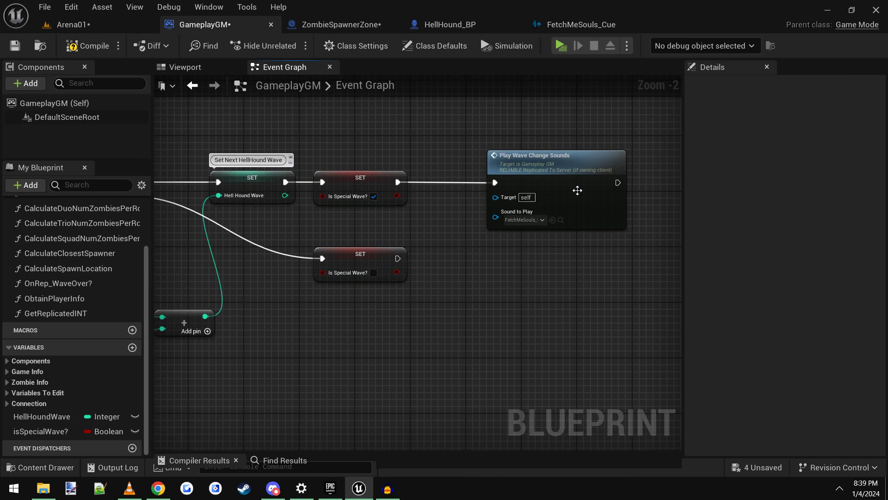
- Add a Play Wave Change Sounds call after Set Is Special Wave using the FetchMeSouls cue
{"action": "left_click", "coordinate": [555, 155]}
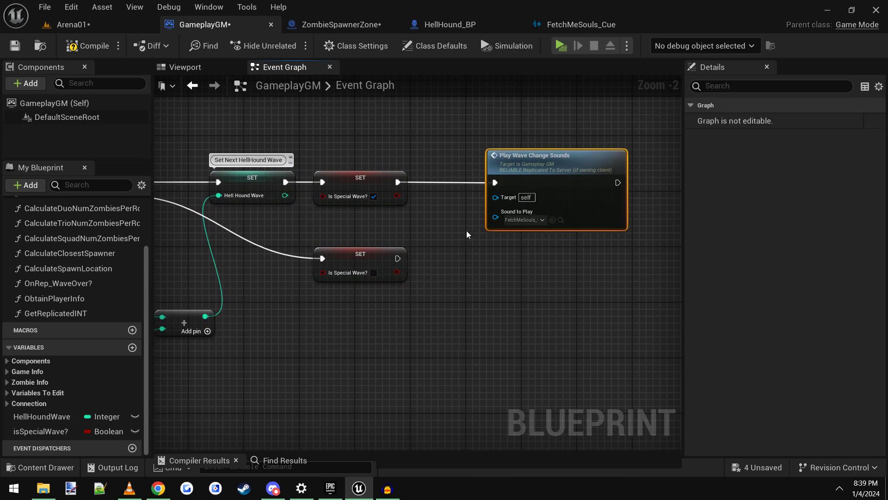
{"action": "mouse_move", "coordinate": [448, 225]}
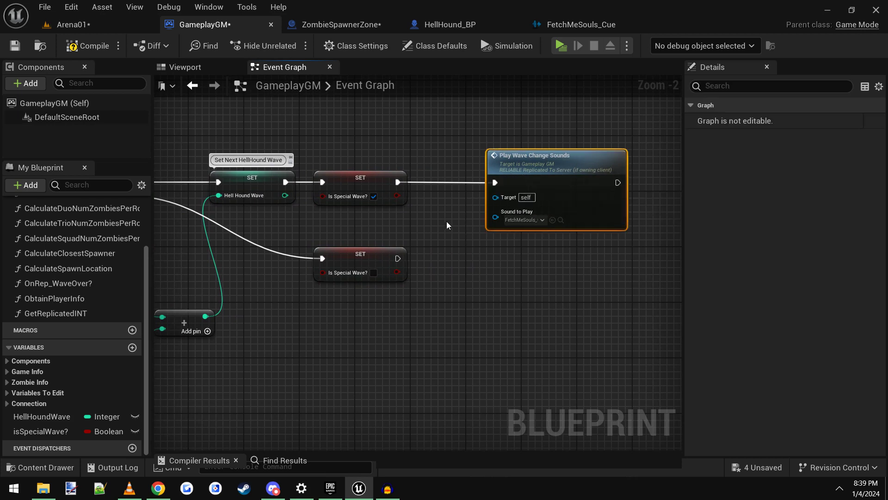
{"action": "mouse_move", "coordinate": [454, 243]}
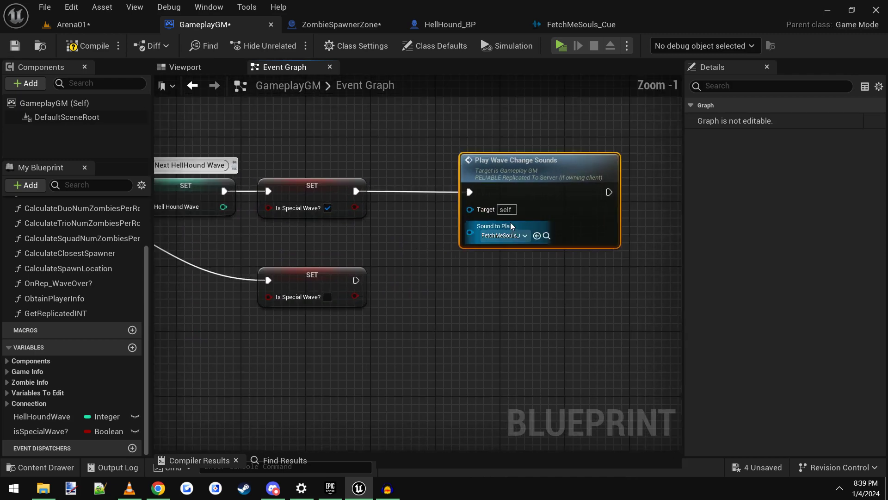
{"action": "left_click", "coordinate": [511, 292]}
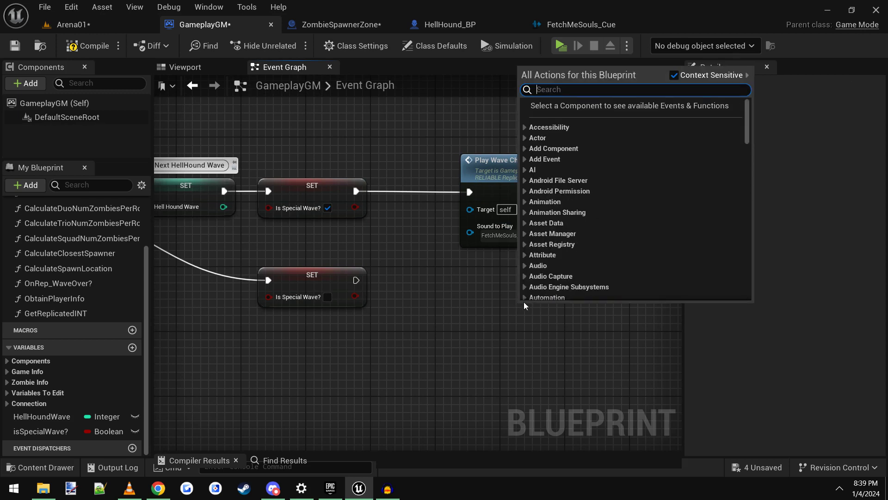
{"action": "type", "text": "play wave"}
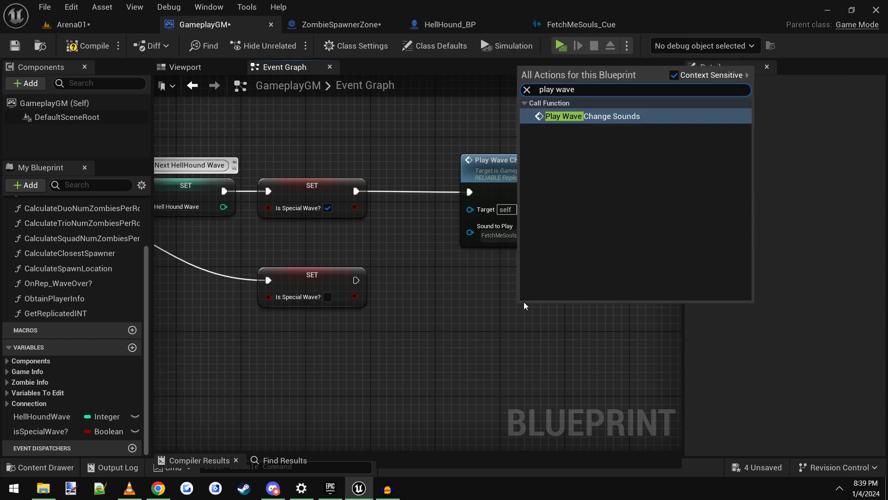
{"action": "left_click", "coordinate": [591, 116]}
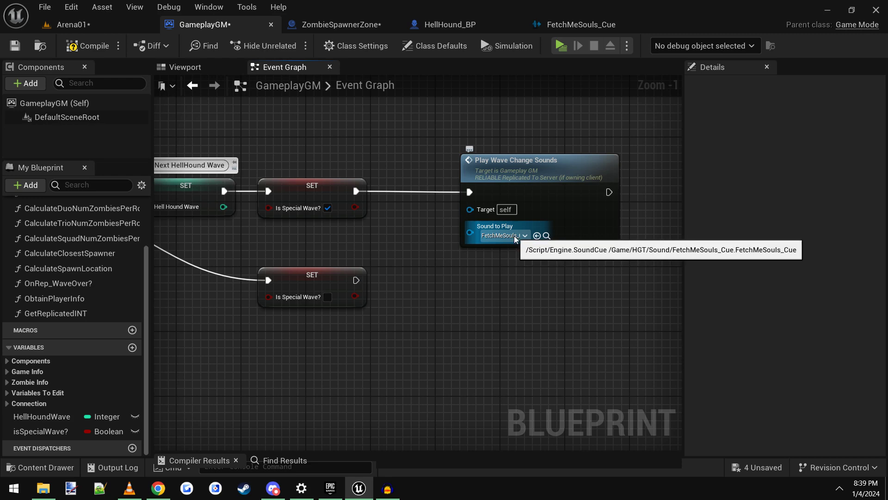
{"action": "left_click", "coordinate": [504, 235]}
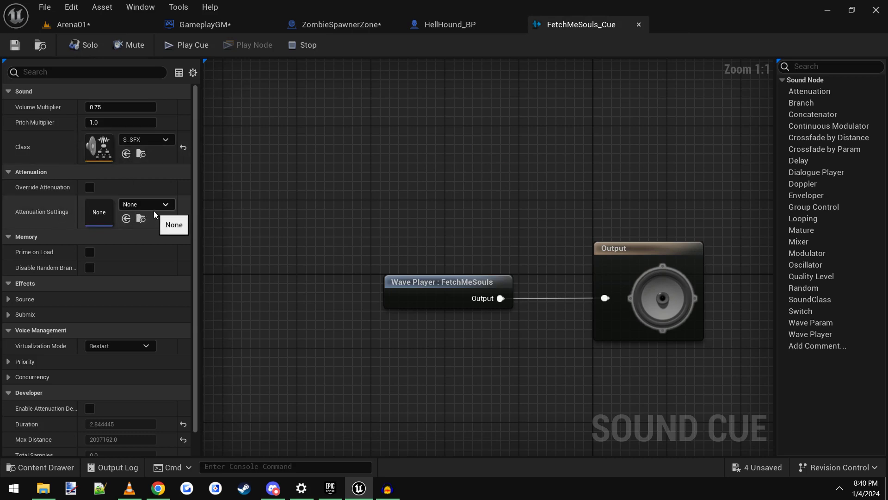
{"action": "mouse_move", "coordinate": [99, 213]}
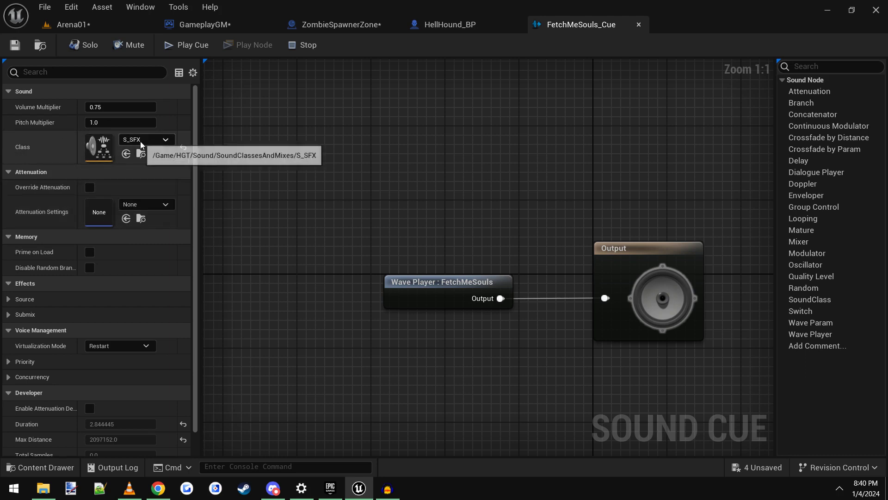
{"action": "left_click", "coordinate": [164, 140]}
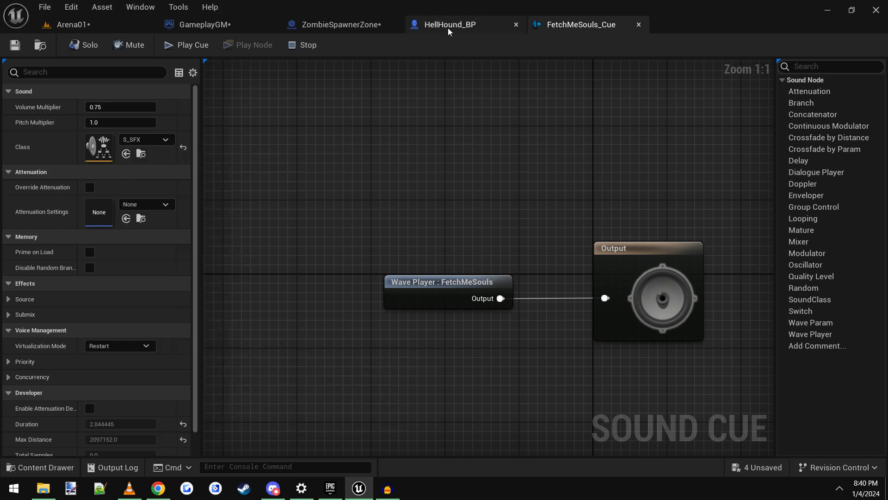
{"action": "left_click", "coordinate": [204, 24]}
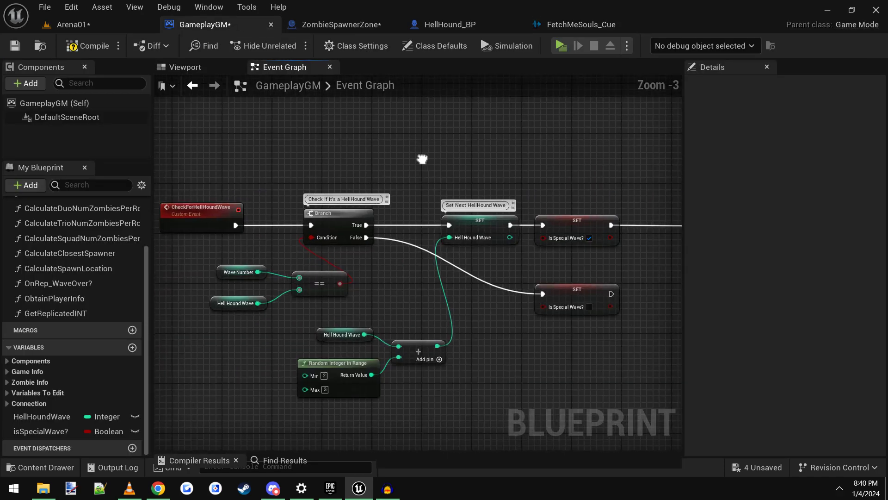
- Return to ZombieSpawnerZone's Spawn Zombie function graph via the Arena01 level tab
{"action": "left_click", "coordinate": [339, 24]}
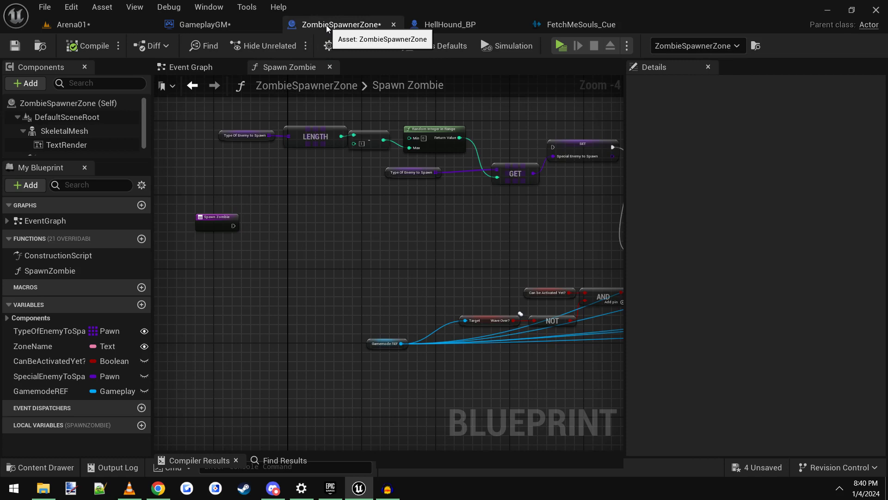
{"action": "left_click", "coordinate": [72, 24]}
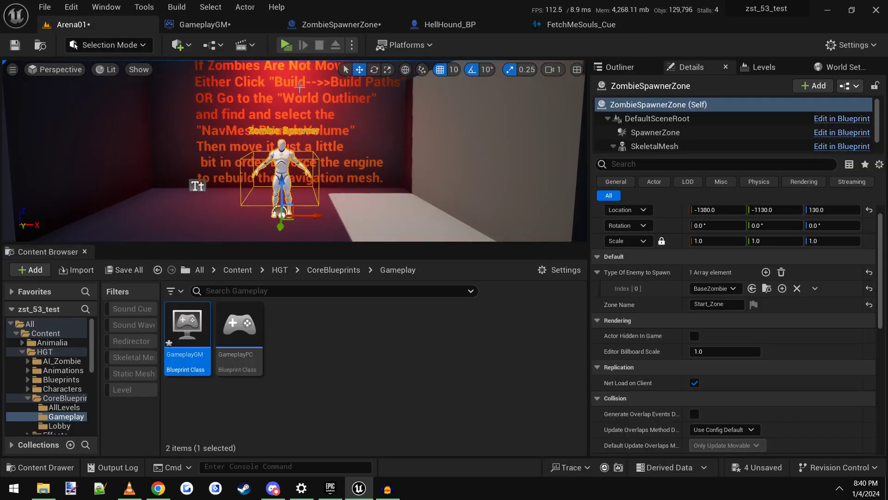
{"action": "left_click", "coordinate": [335, 25]}
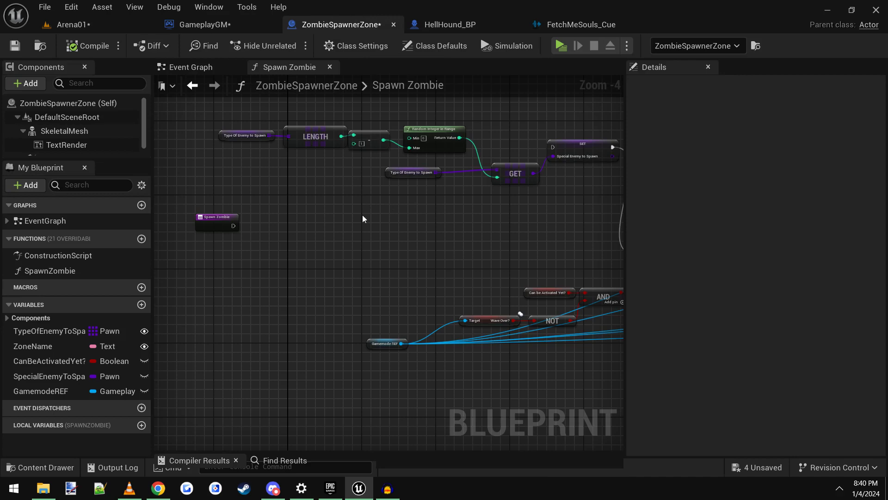
{"action": "mouse_move", "coordinate": [277, 254]}
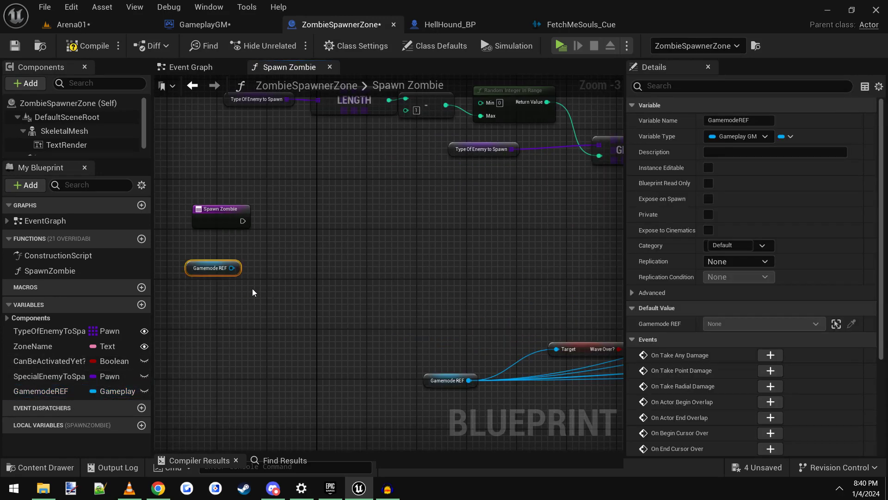
- Add a Get Is Special Wave? getter off Gamemode REF to feed a Branch after the entry node
{"action": "left_click_drag", "start_coordinate": [232, 267], "coordinate": [291, 240]}
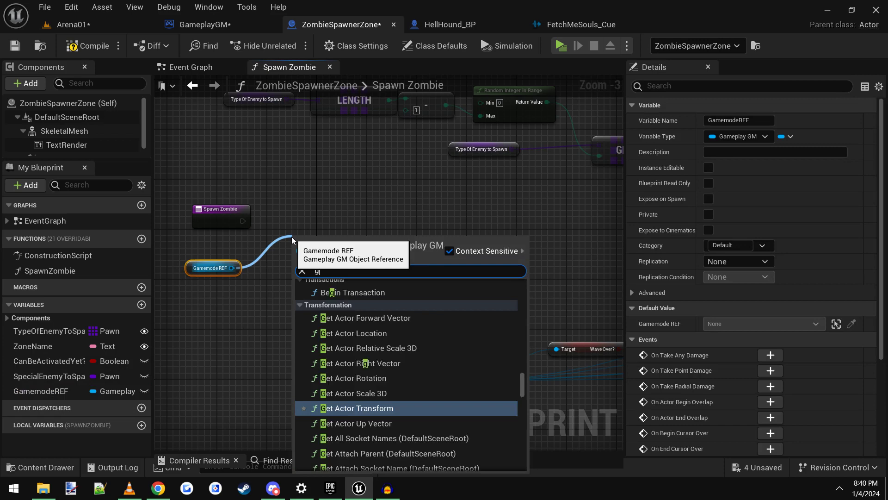
{"action": "type", "text": "et isspecial"}
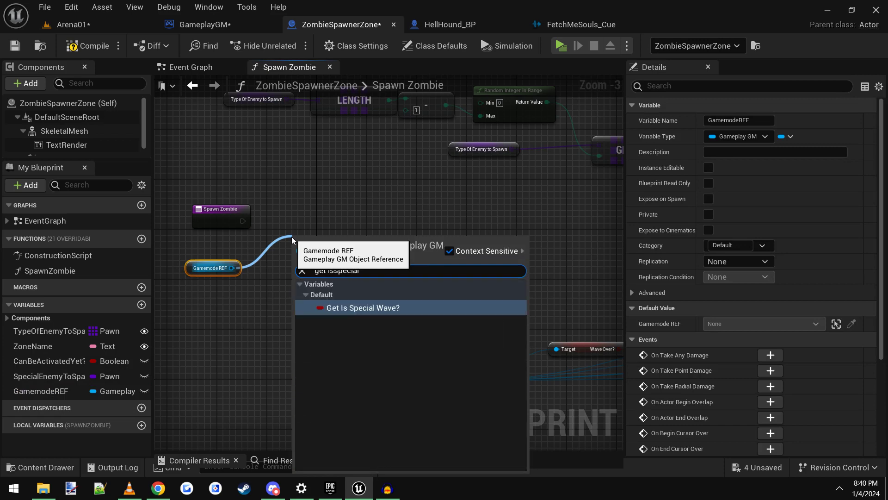
{"action": "left_click", "coordinate": [357, 307]}
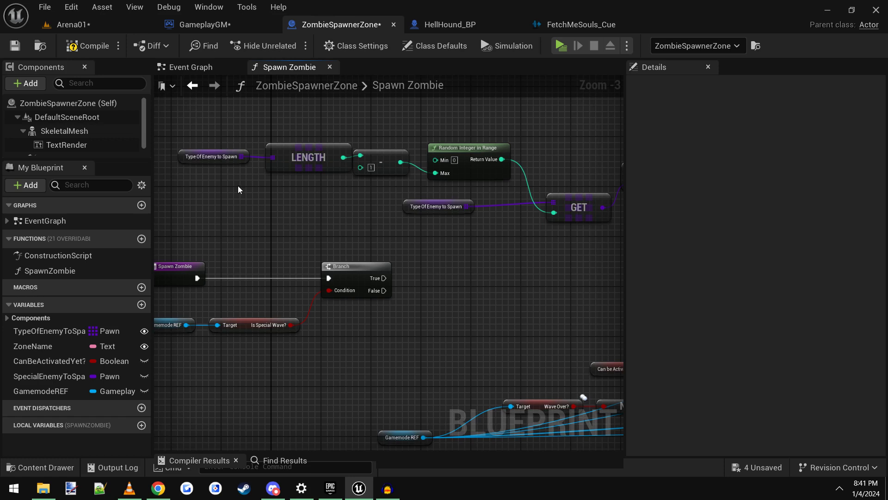
- Set Special Enemy to Spawn from a Random item of Type Of Enemy to Spawn on the Branch's False path
{"action": "left_click", "coordinate": [213, 156]}
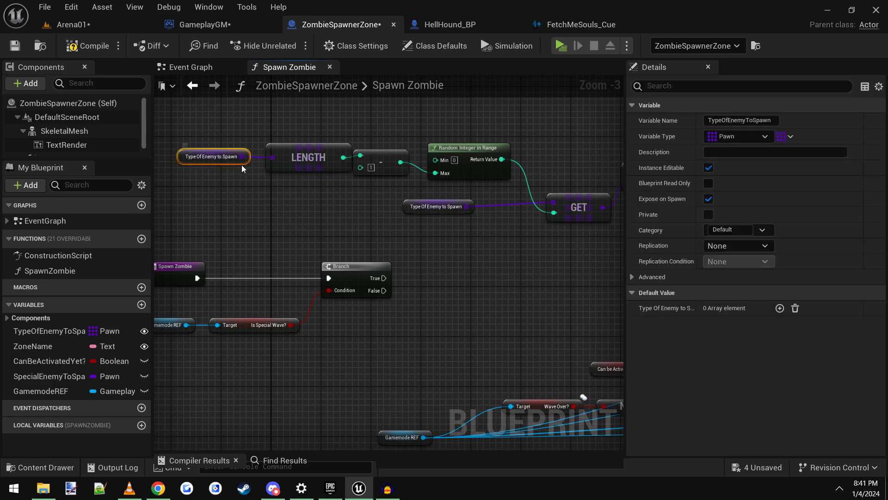
{"action": "left_click_drag", "start_coordinate": [214, 155], "coordinate": [356, 294]}
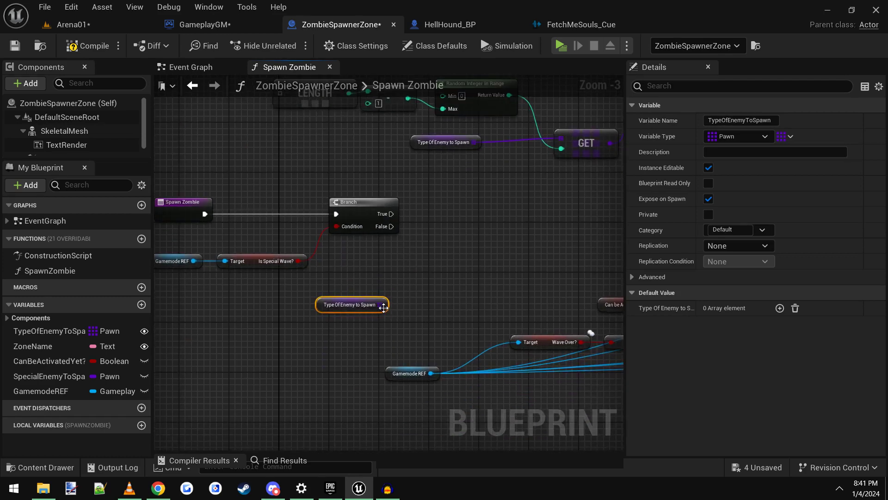
{"action": "type", "text": "ran"}
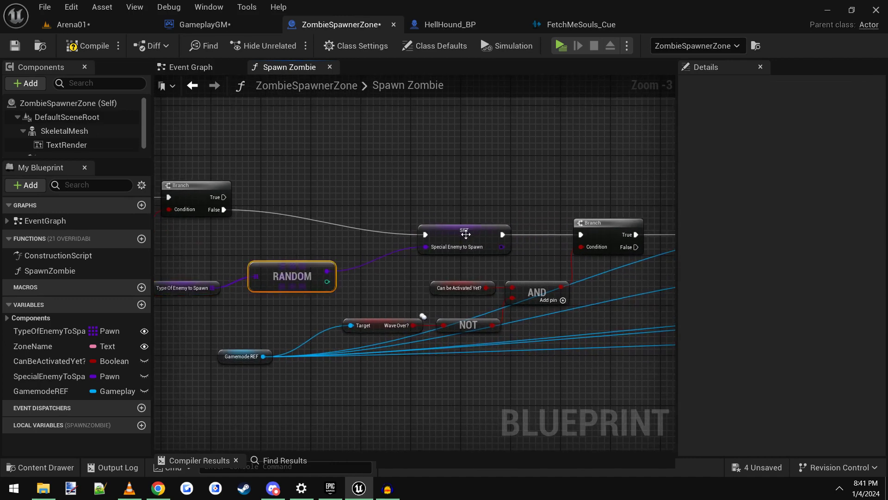
{"action": "left_click", "coordinate": [462, 230]}
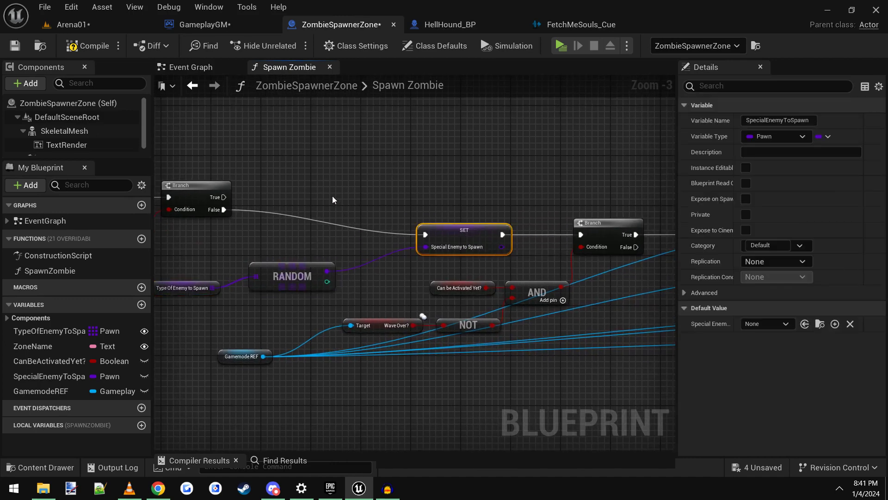
{"action": "scroll", "scroll_direction": "down", "scroll_amount": 3}
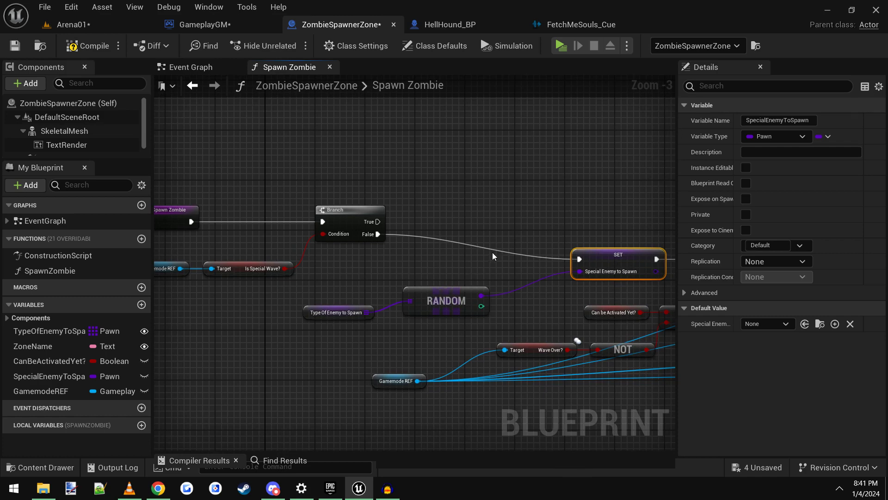
{"action": "mouse_move", "coordinate": [619, 261]}
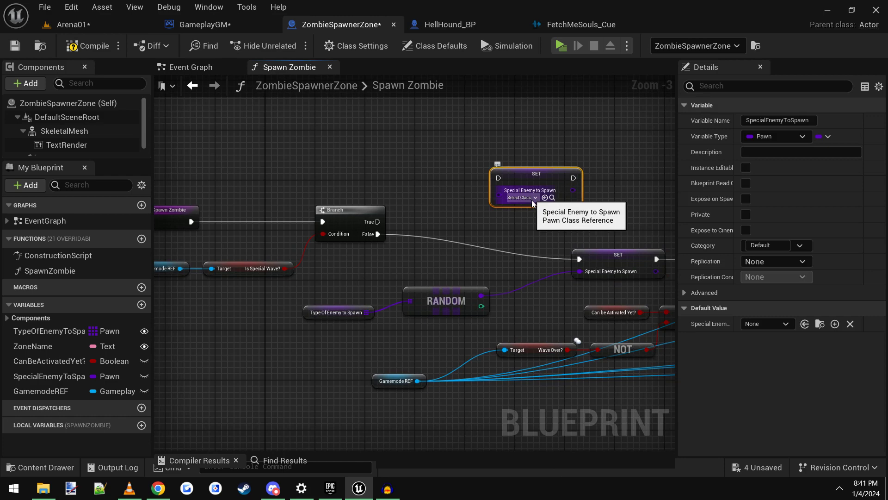
- Search 'hell' in the class choices of the first Set Special Enemy to Spawn node
{"action": "left_click", "coordinate": [519, 197]}
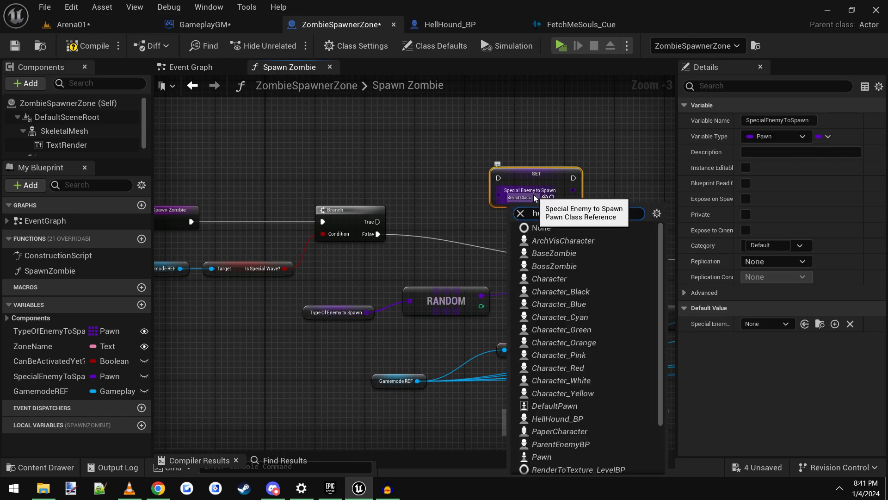
{"action": "type", "text": "hell"}
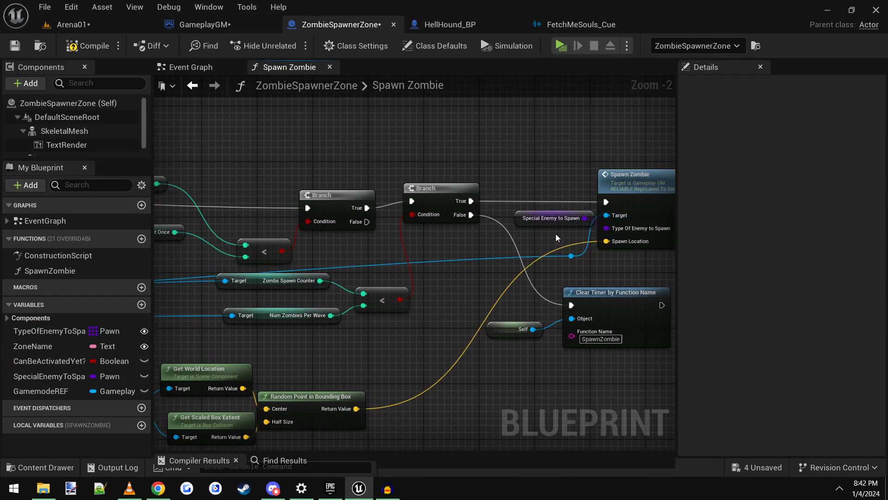
{"action": "left_click", "coordinate": [553, 217]}
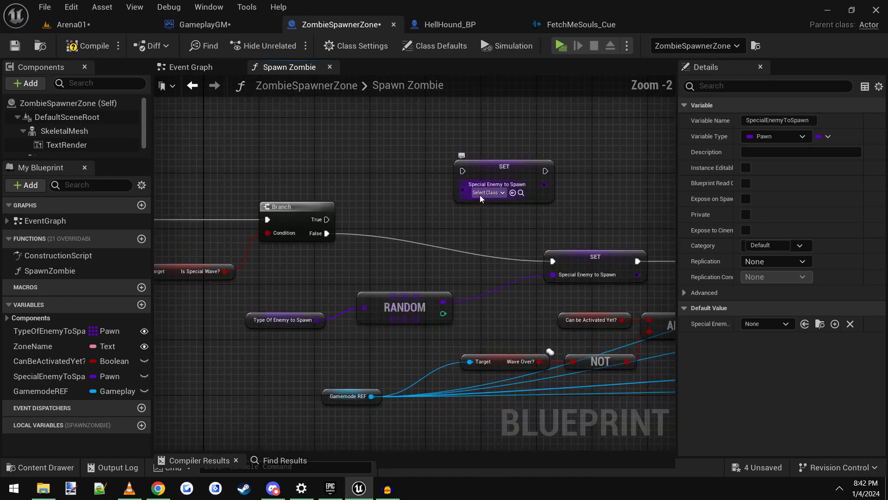
- Set the True-path Special Enemy to Spawn setter's class to HellHound_BP
{"action": "left_click", "coordinate": [486, 192]}
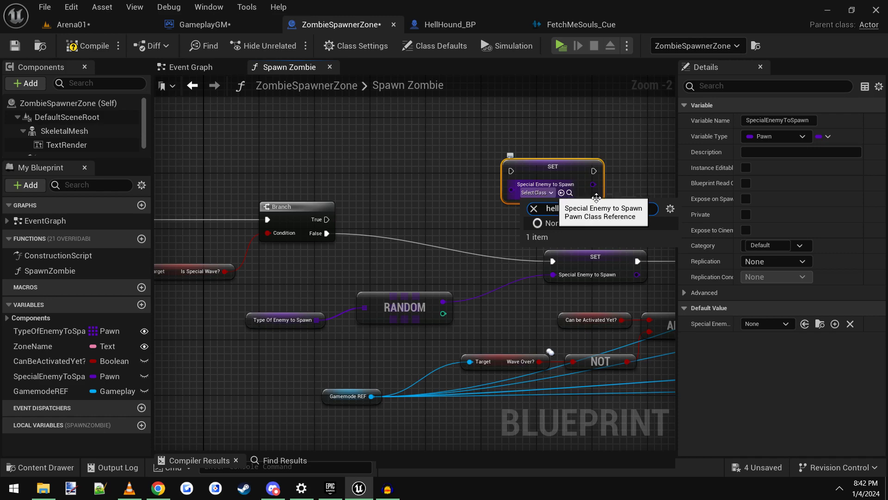
{"action": "type", "text": "hell"}
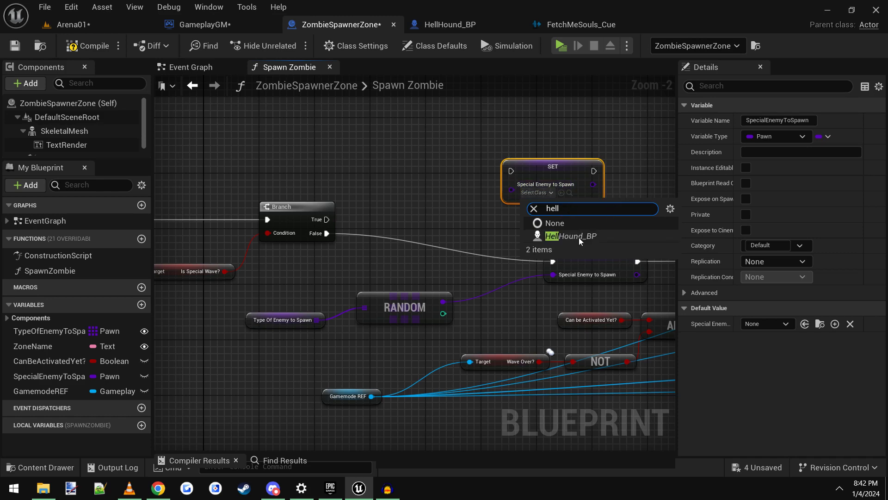
{"action": "left_click", "coordinate": [571, 236]}
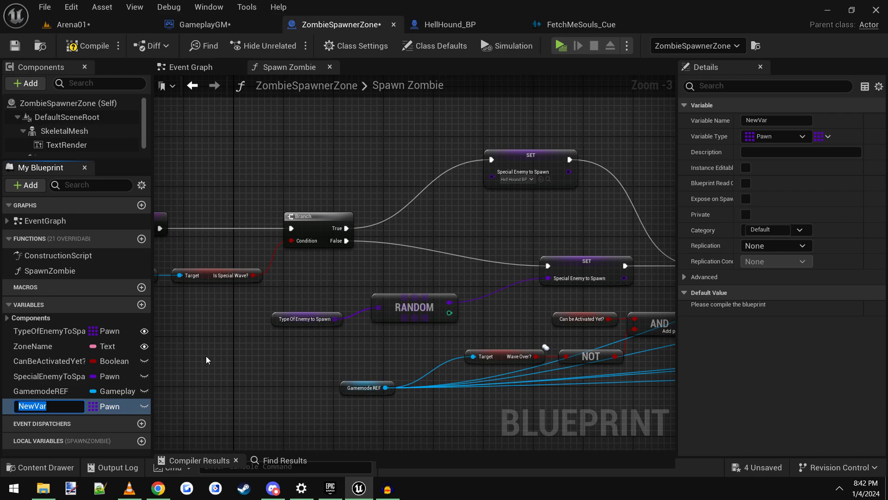
- Create a TypesOfHellHounds variable as an array of Pawn class references
{"action": "type", "text": "TypesOfHellHounds"}
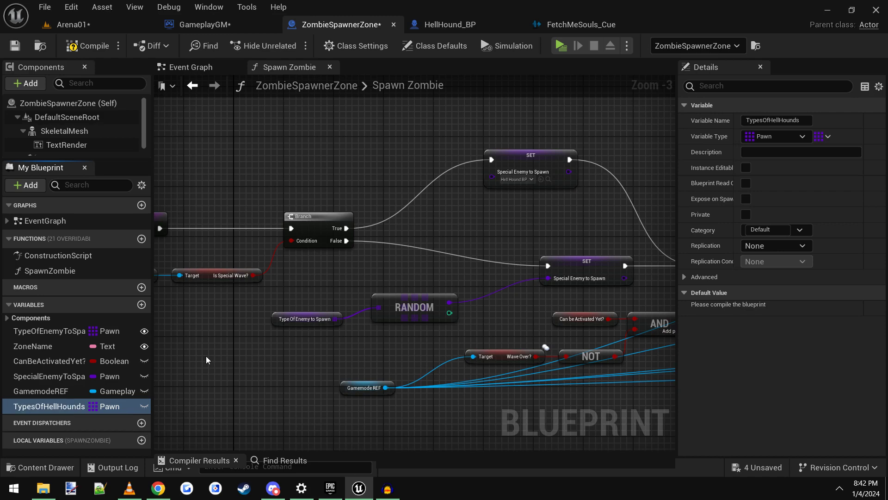
{"action": "left_click", "coordinate": [802, 136]}
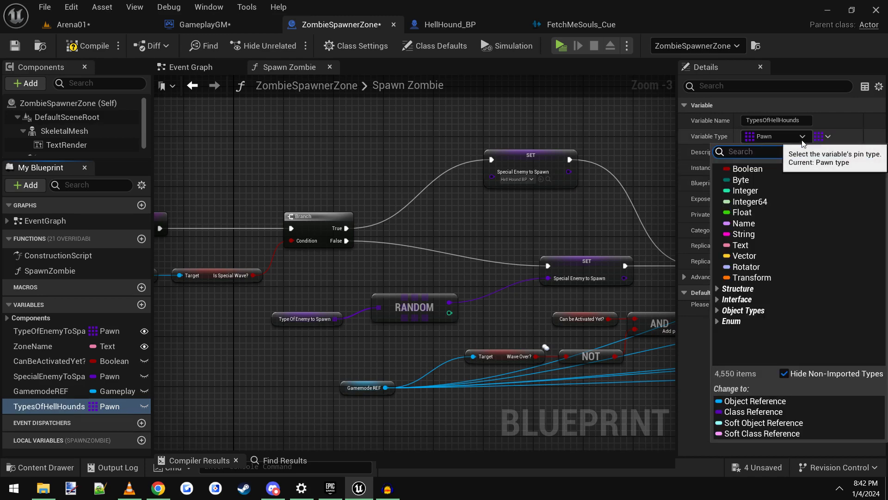
{"action": "type", "text": "pawn"}
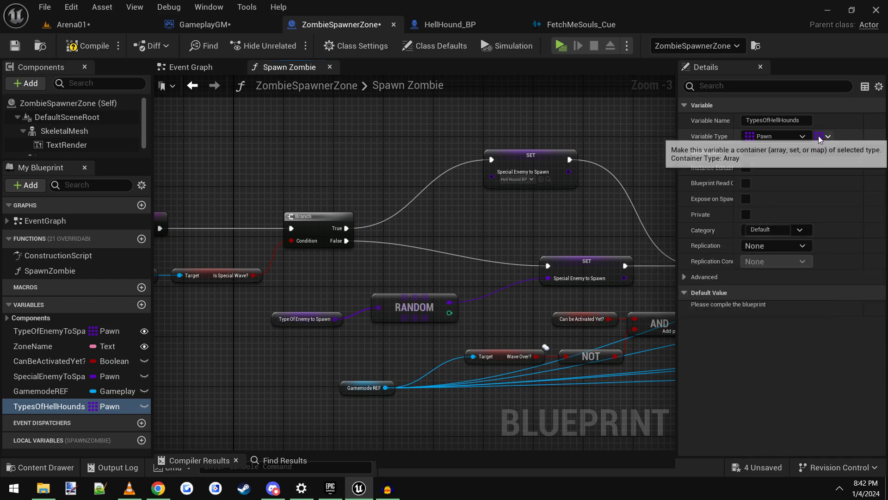
{"action": "left_click", "coordinate": [826, 136]}
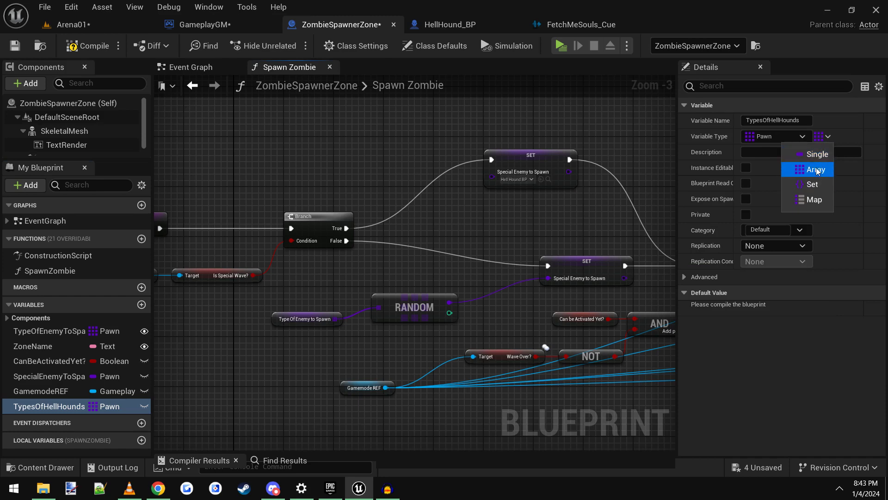
{"action": "left_click", "coordinate": [817, 168]}
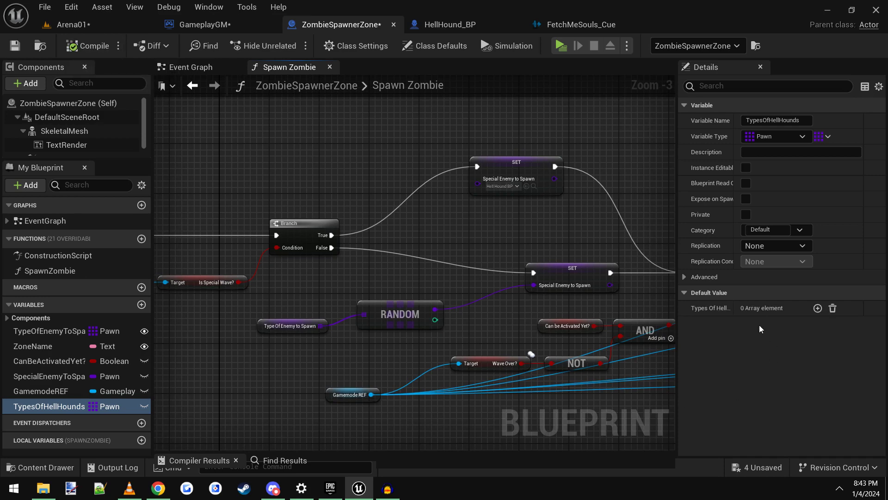
- Give TypesOfHellHounds a default entry of HellHound_BP and remove the empty second entry
{"action": "left_click", "coordinate": [817, 307]}
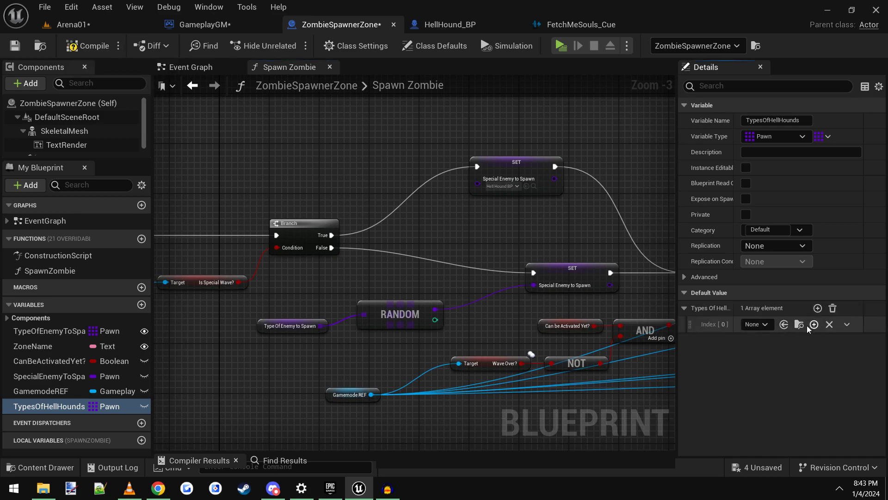
{"action": "left_click", "coordinate": [756, 324]}
{"action": "type", "text": "hellhound"}
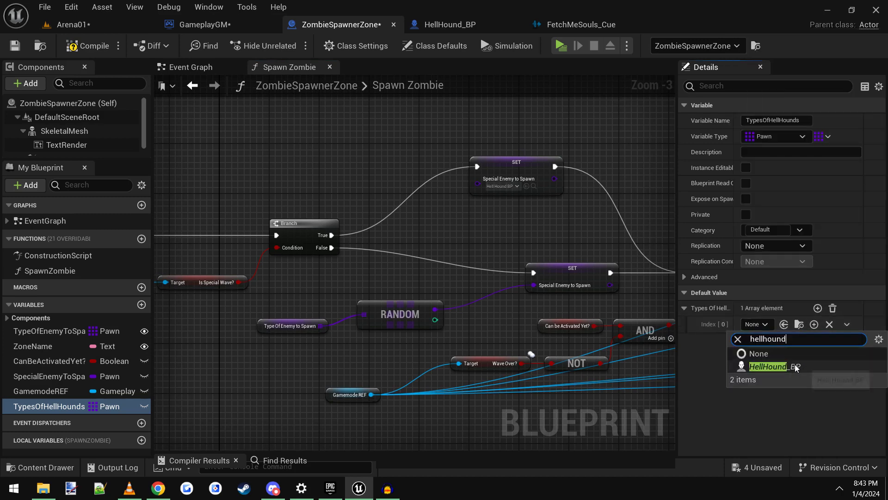
{"action": "left_click", "coordinate": [768, 367]}
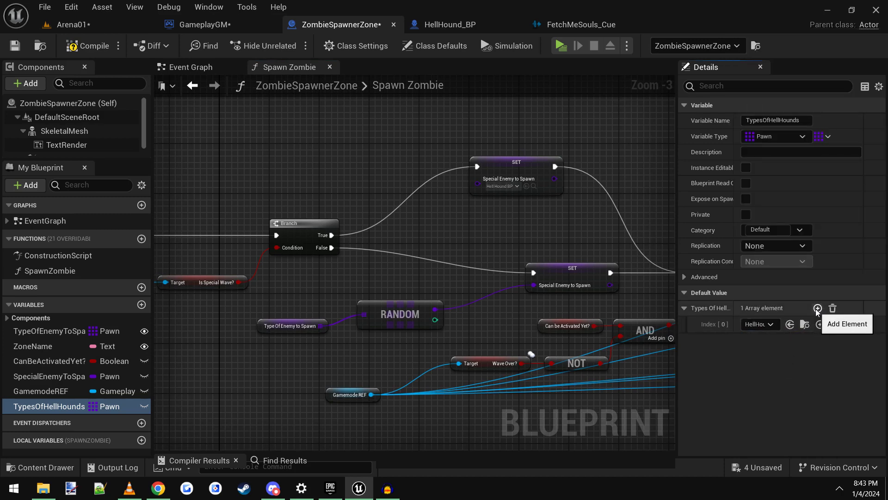
{"action": "left_click", "coordinate": [817, 307]}
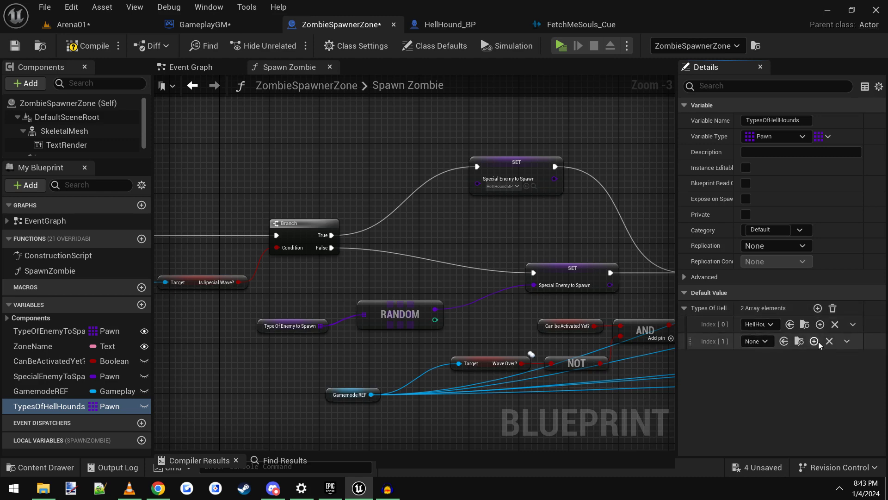
{"action": "left_click", "coordinate": [847, 340]}
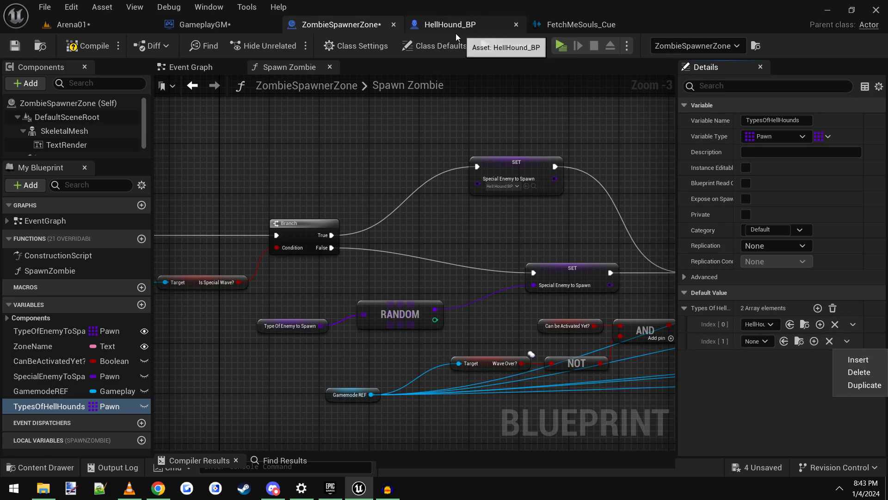
{"action": "left_click", "coordinate": [451, 24]}
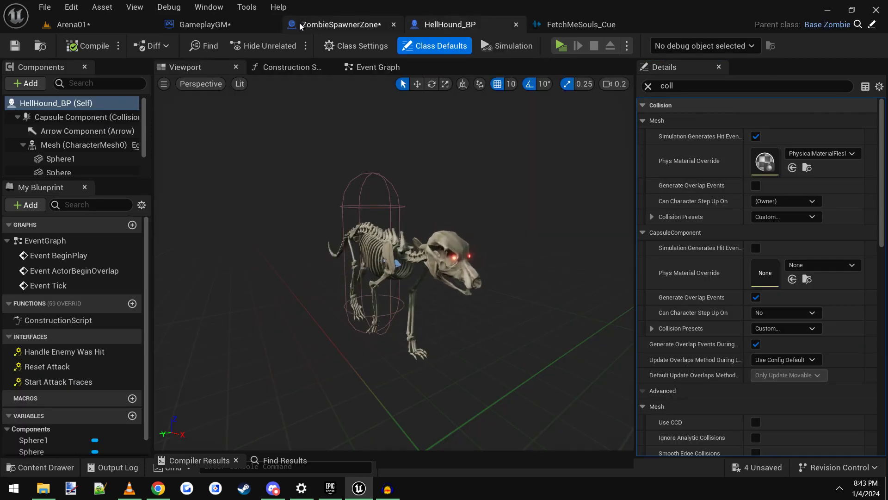
{"action": "left_click", "coordinate": [340, 24]}
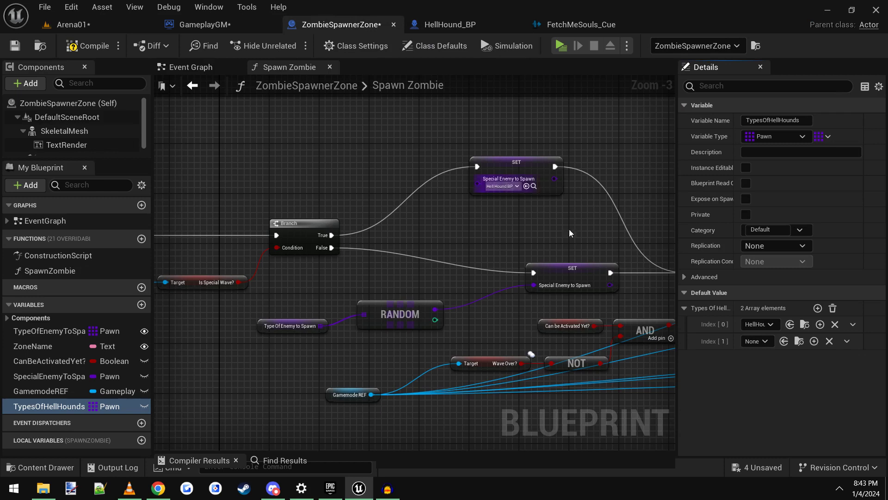
{"action": "mouse_move", "coordinate": [830, 340]}
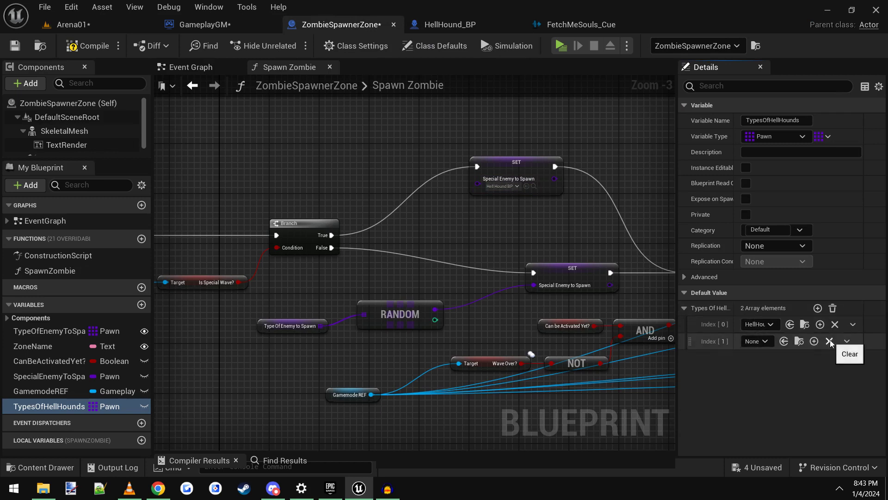
{"action": "left_click", "coordinate": [834, 341]}
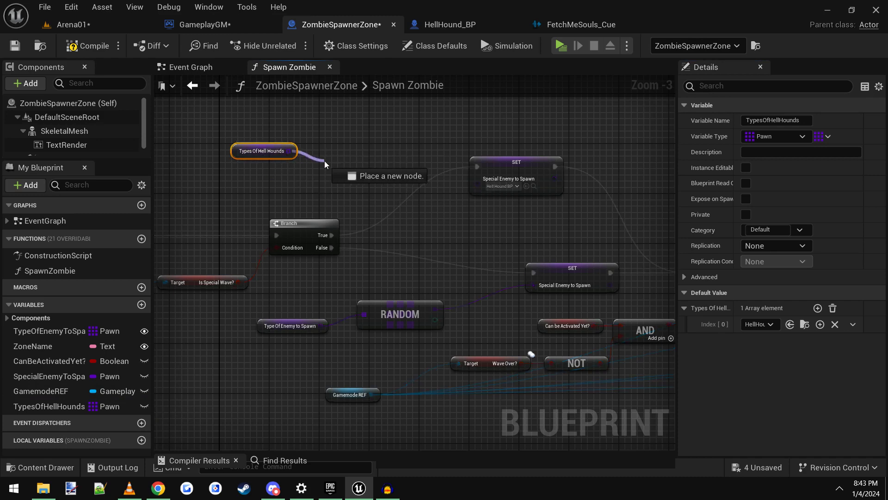
- Feed a Random item of TypesOfHellHounds into Set Special Enemy to Spawn on the True branch
{"action": "type", "text": "rand"}
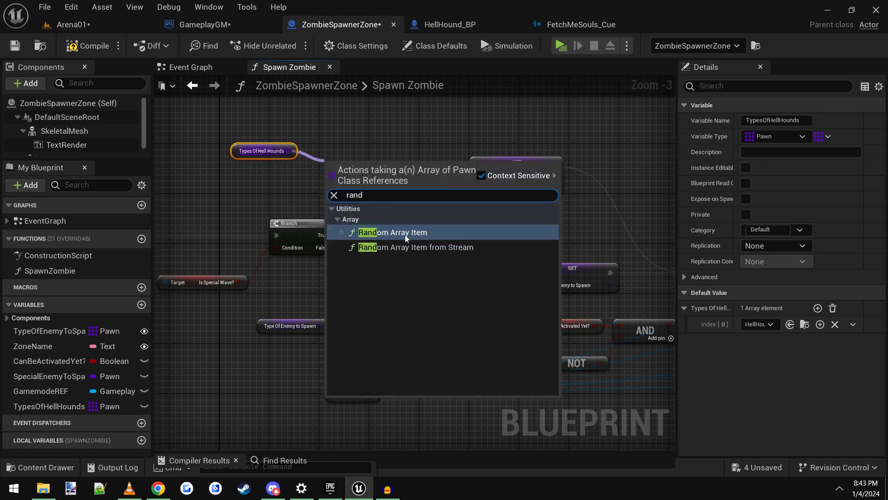
{"action": "left_click", "coordinate": [393, 233]}
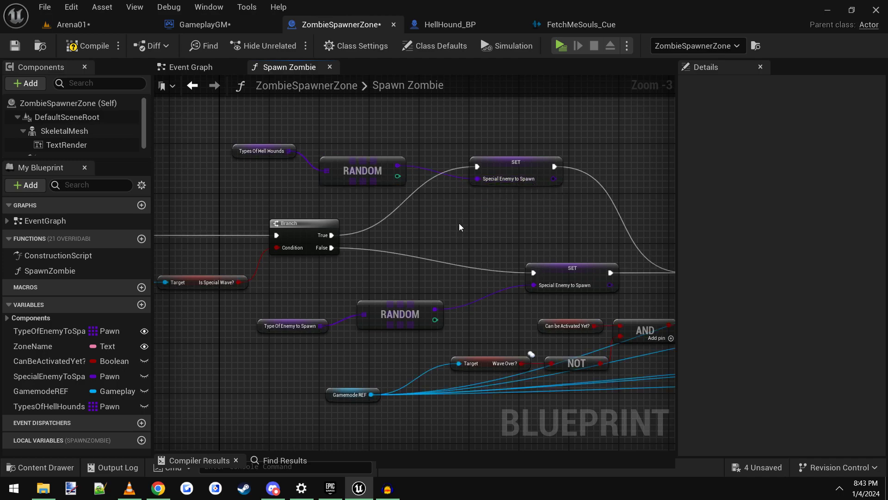
{"action": "left_click_drag", "start_coordinate": [459, 227], "coordinate": [395, 206]}
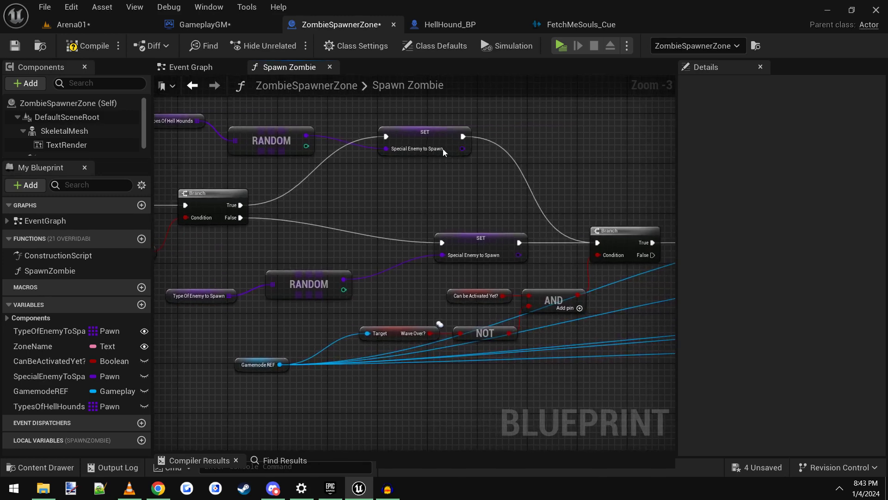
{"action": "mouse_move", "coordinate": [213, 24]}
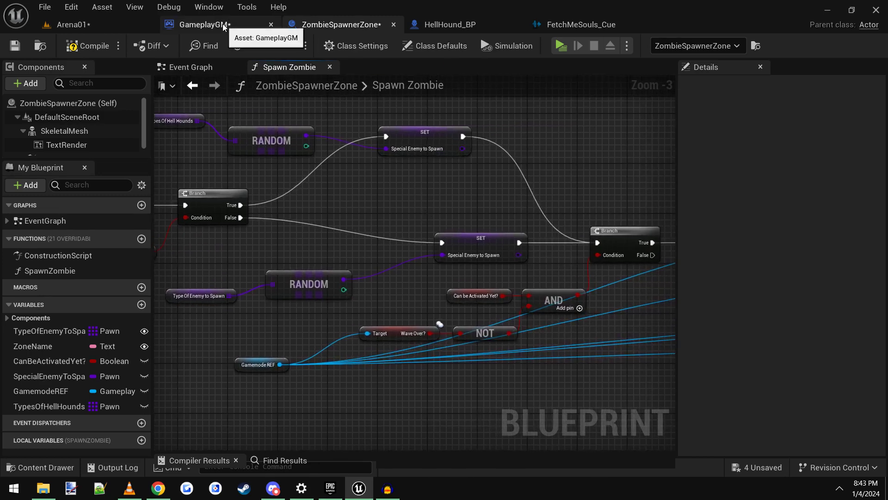
- Set GameplayGM's Random Integer in Range to Min 1, Max 2 and start a play session
{"action": "left_click", "coordinate": [203, 24]}
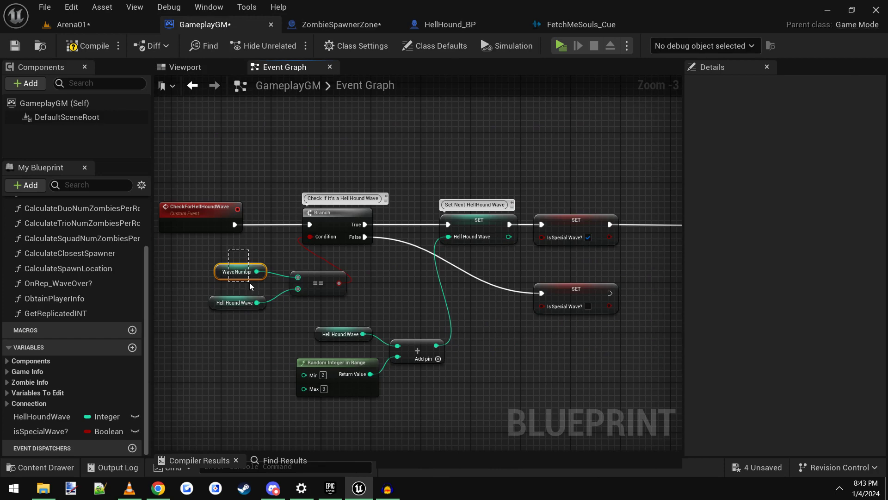
{"action": "left_click", "coordinate": [237, 302]}
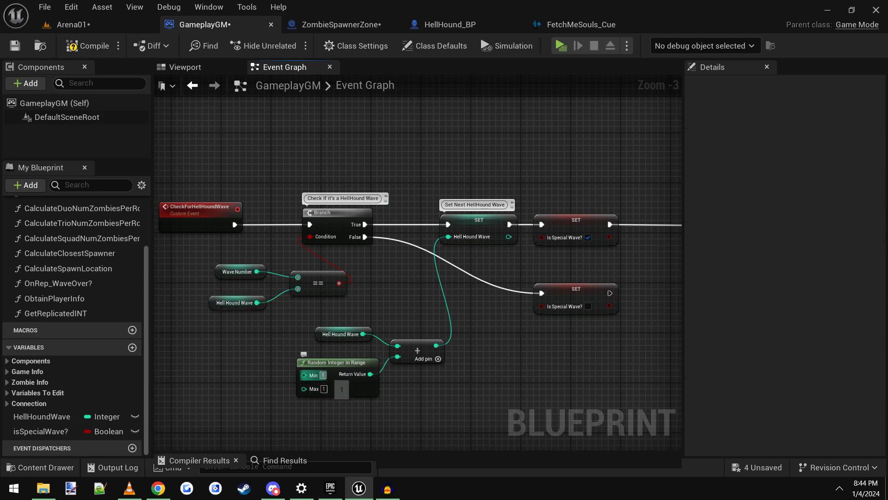
{"action": "left_click", "coordinate": [322, 375]}
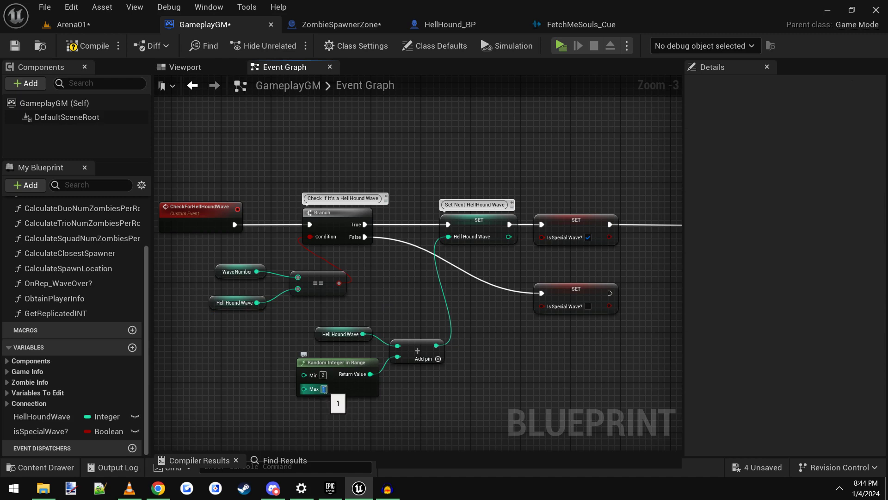
{"action": "type", "text": "2"}
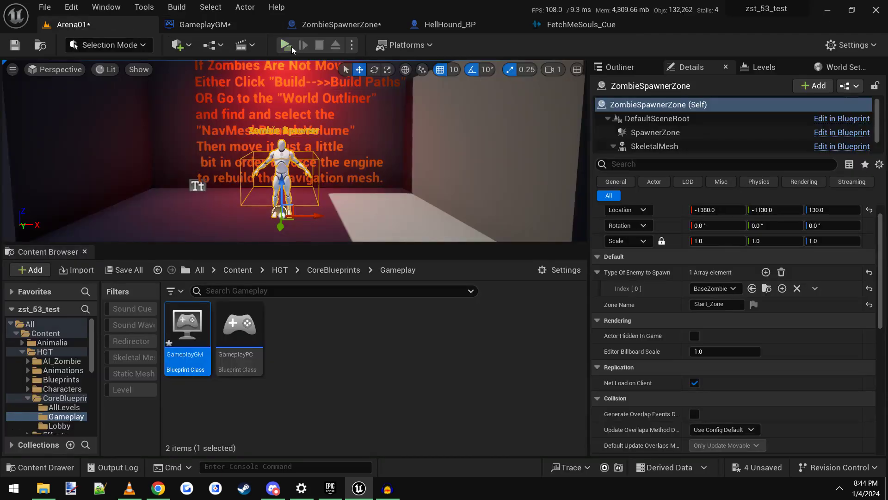
{"action": "left_click", "coordinate": [286, 44]}
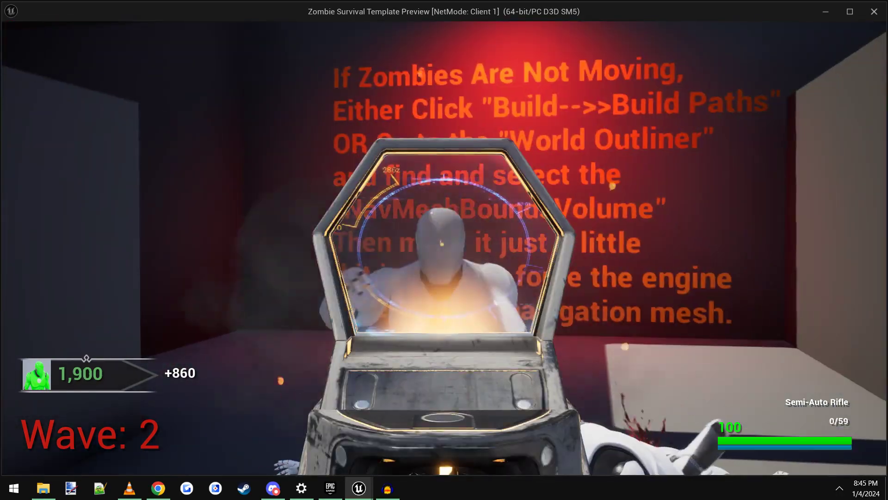
- Fight through waves 2 and 3, firing at the approaching and distant enemies
{"action": "left_click", "coordinate": [443, 249]}
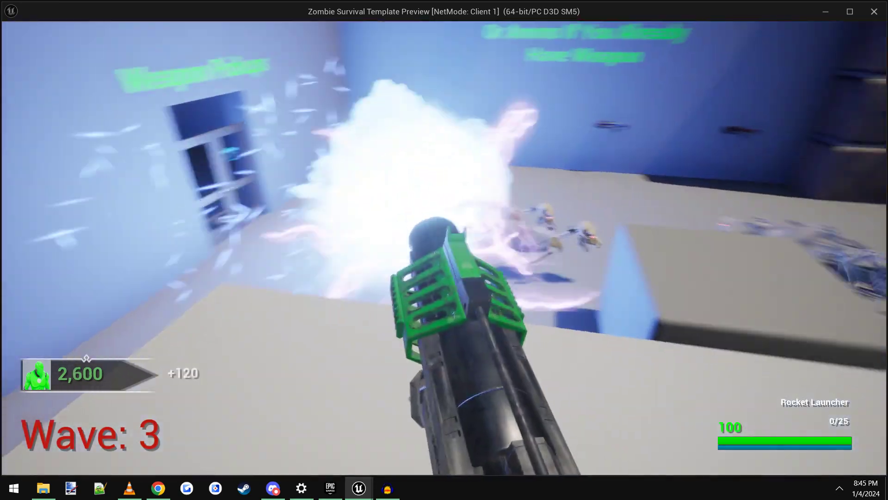
{"action": "left_click", "coordinate": [444, 249]}
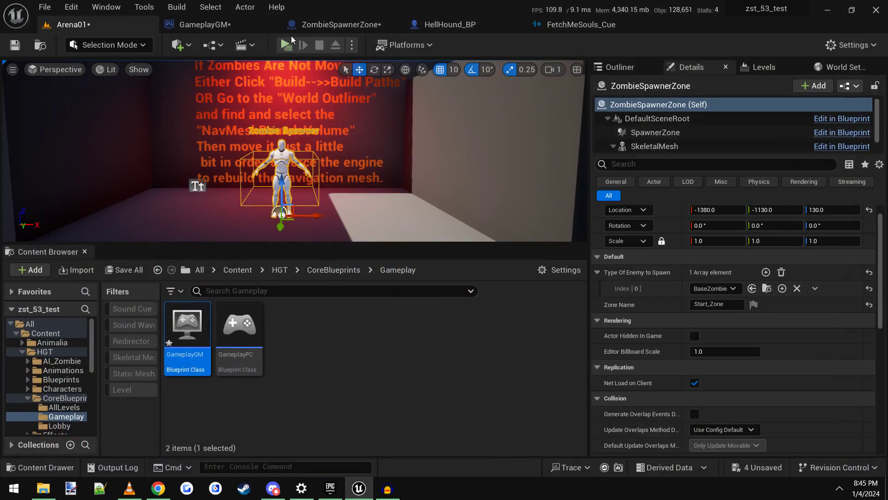
- Set the Random Integer in Range node to Min 5 and Max 7
{"action": "left_click", "coordinate": [205, 25]}
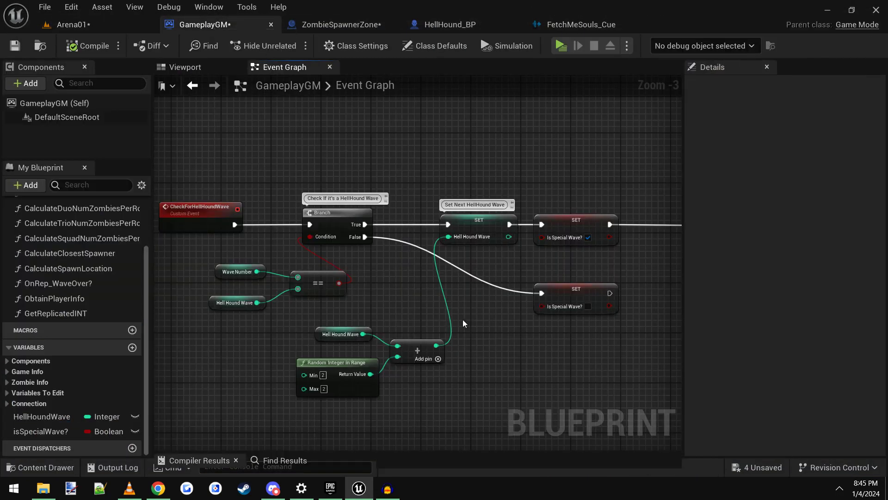
{"action": "scroll", "scroll_direction": "up", "scroll_amount": 3}
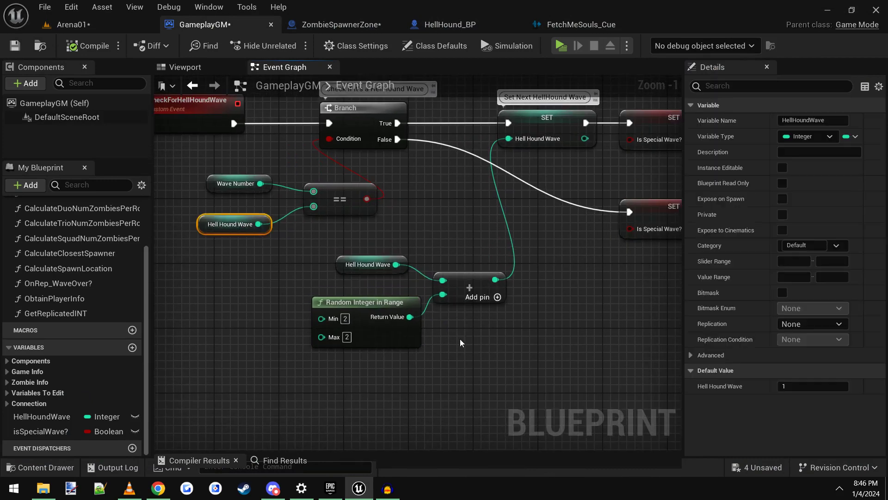
{"action": "mouse_move", "coordinate": [660, 384]}
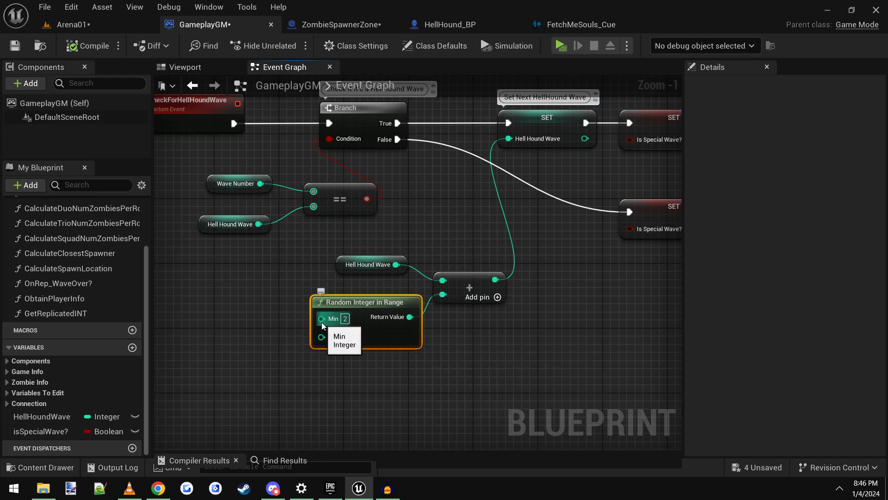
{"action": "left_click_drag", "start_coordinate": [321, 324], "coordinate": [283, 377]}
{"action": "type", "text": "5"}
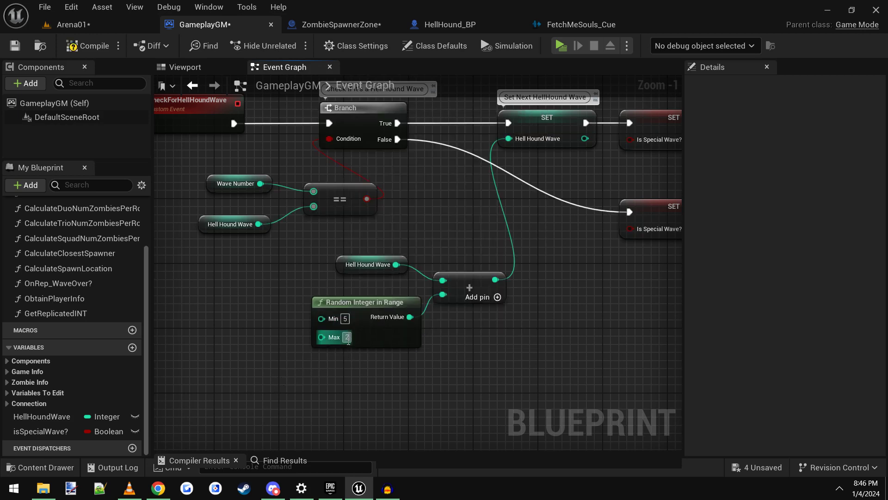
{"action": "type", "text": "7"}
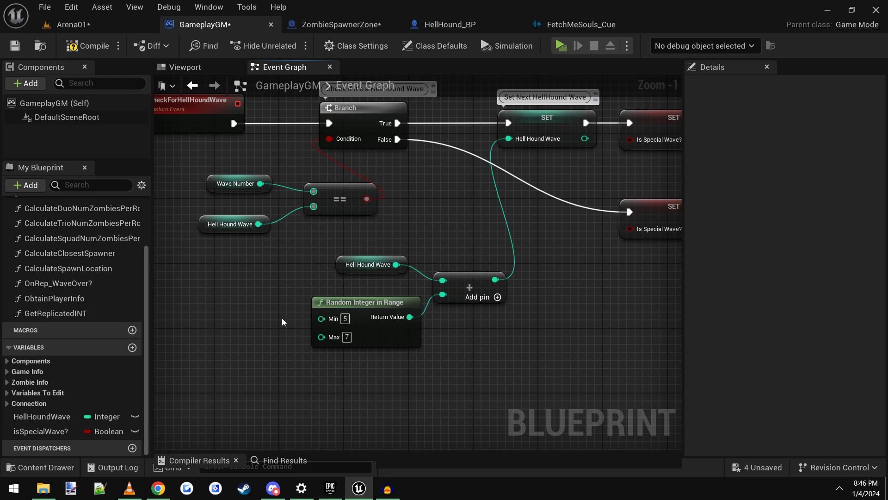
- Set the HellHoundWave variable's default value to 6
{"action": "left_click", "coordinate": [230, 224]}
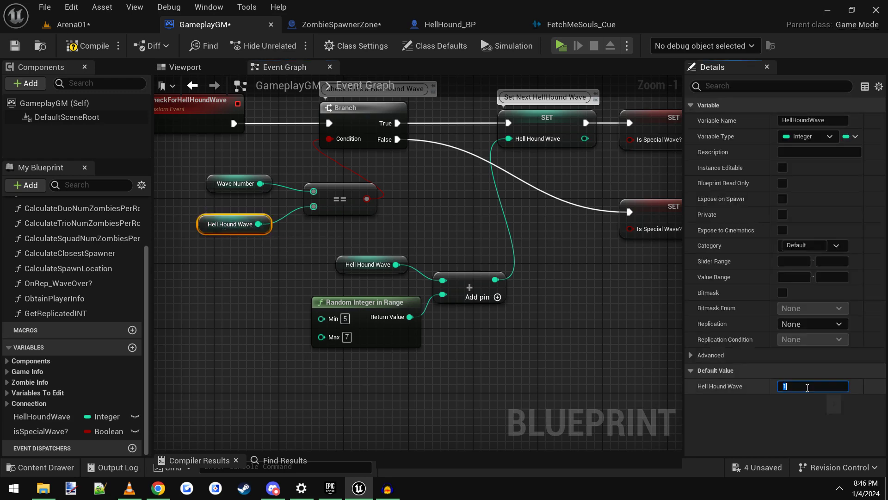
{"action": "type", "text": "6"}
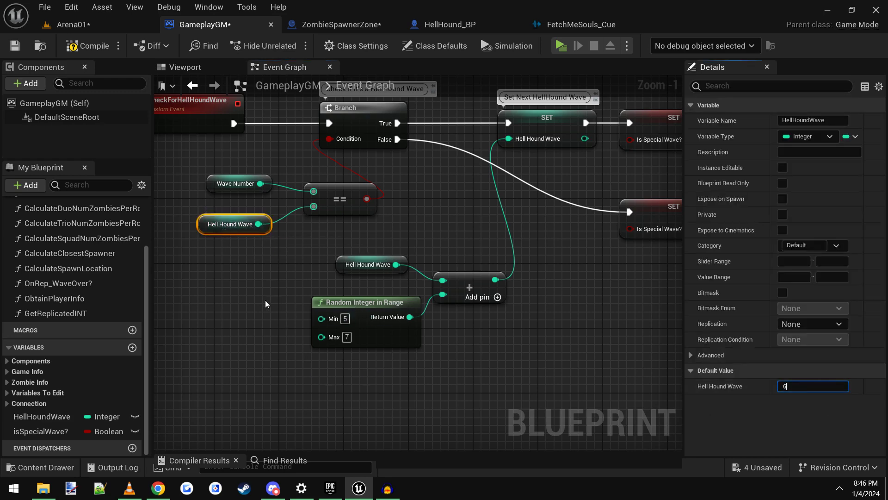
{"action": "scroll", "scroll_direction": "down", "scroll_amount": 3}
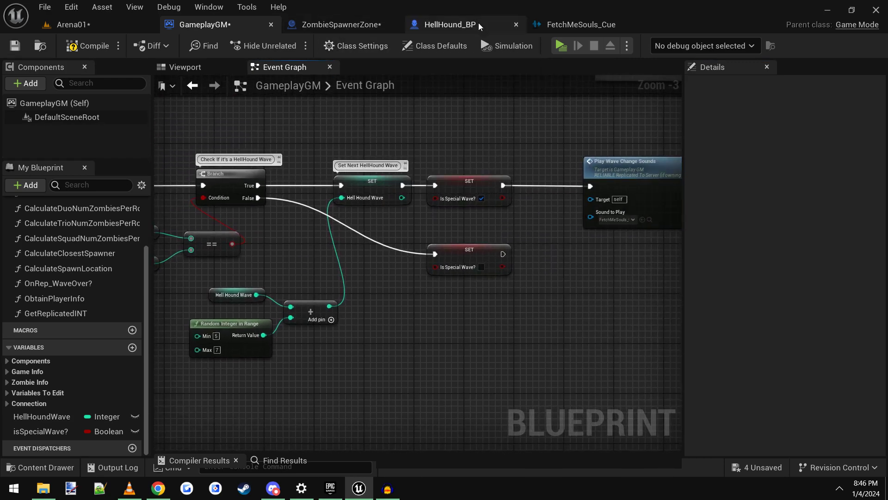
- Clear the HellHound_BP mesh's Phys Material Override to None and return to Arena01
{"action": "left_click", "coordinate": [447, 24]}
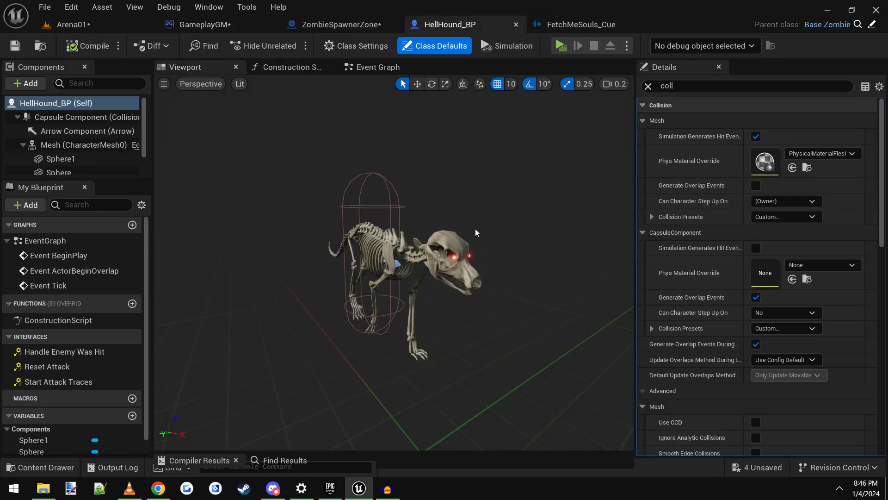
{"action": "left_click", "coordinate": [84, 144]}
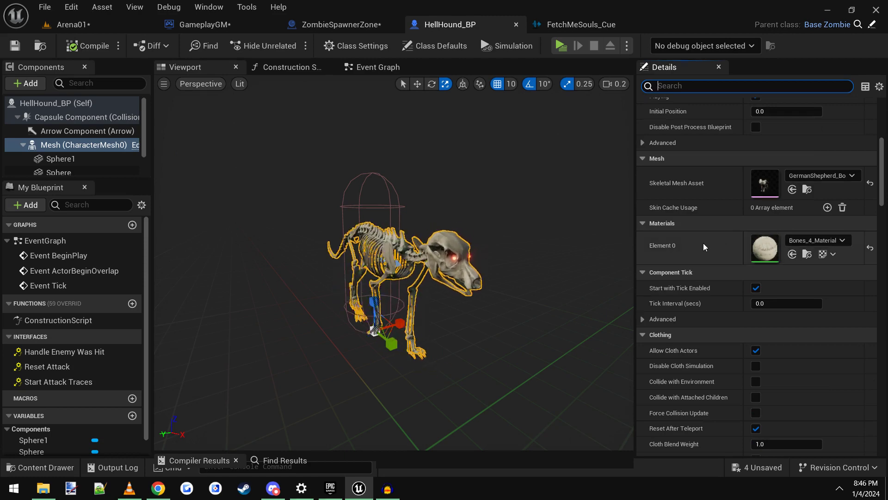
{"action": "scroll", "scroll_direction": "down", "scroll_amount": 3}
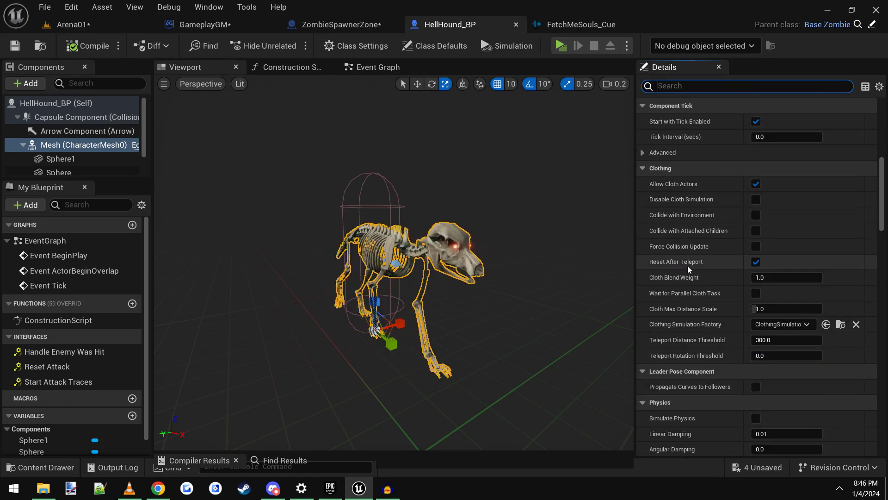
{"action": "scroll", "scroll_direction": "down", "scroll_amount": 3}
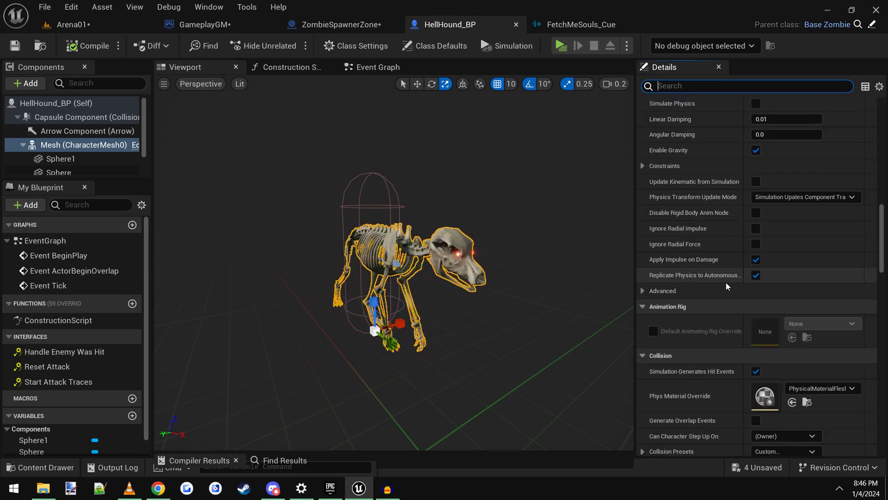
{"action": "scroll", "scroll_direction": "down", "scroll_amount": 3}
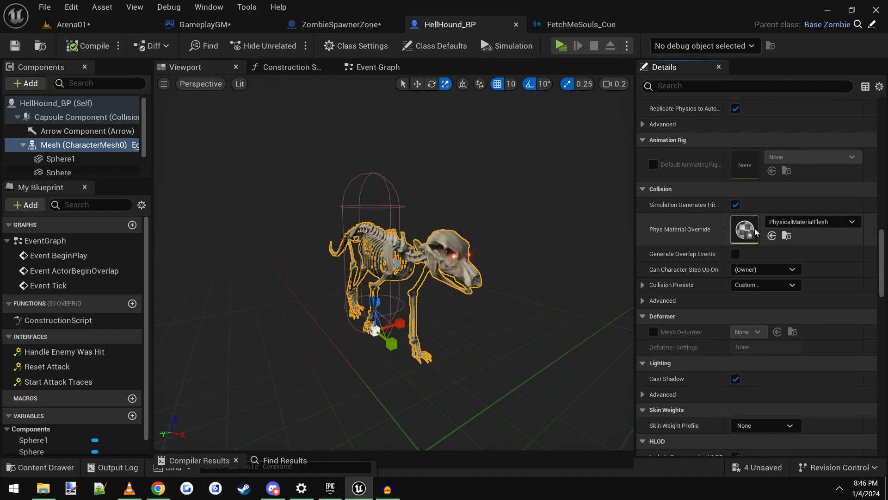
{"action": "left_click", "coordinate": [744, 228]}
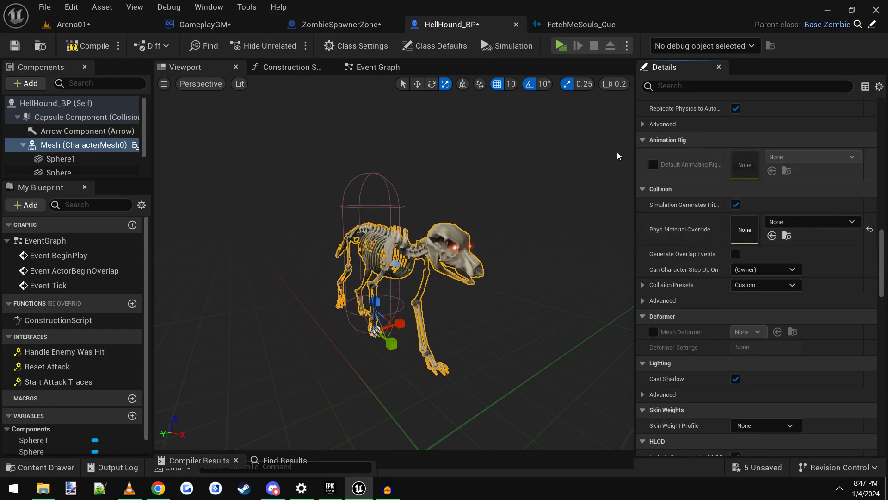
{"action": "left_click", "coordinate": [72, 24]}
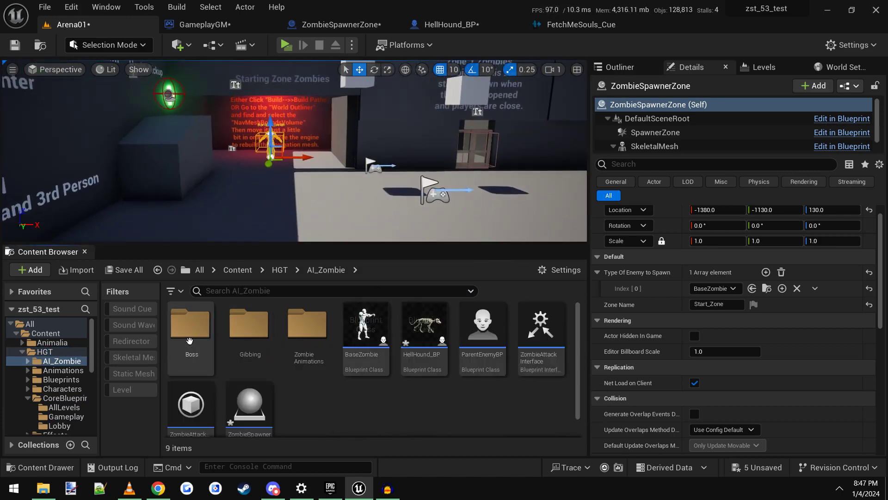
- Play-test Wave 1, shooting a hellhound so its skeleton collapses, then stop the session
{"action": "left_click", "coordinate": [424, 324]}
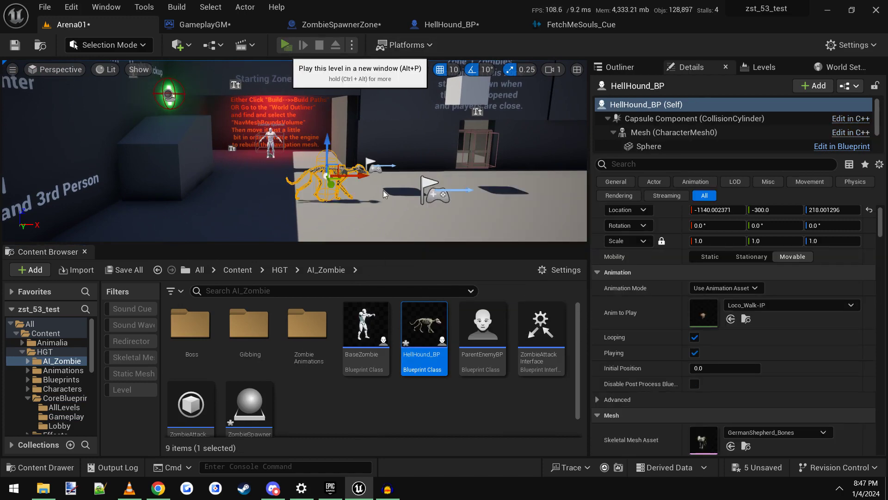
{"action": "left_click", "coordinate": [286, 44]}
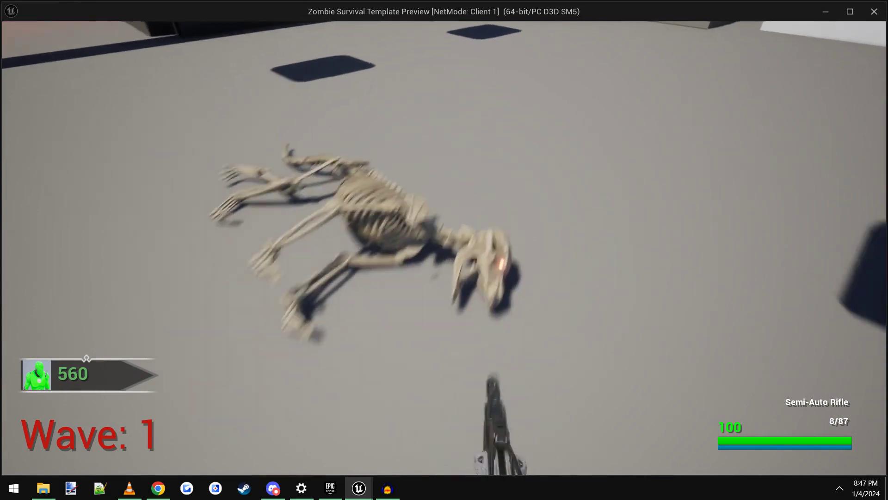
{"action": "left_click", "coordinate": [444, 249]}
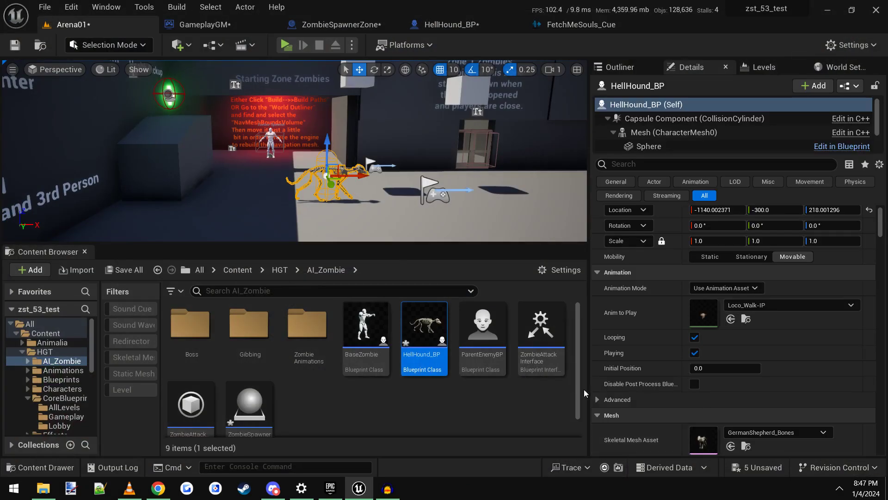
{"action": "left_click", "coordinate": [453, 24]}
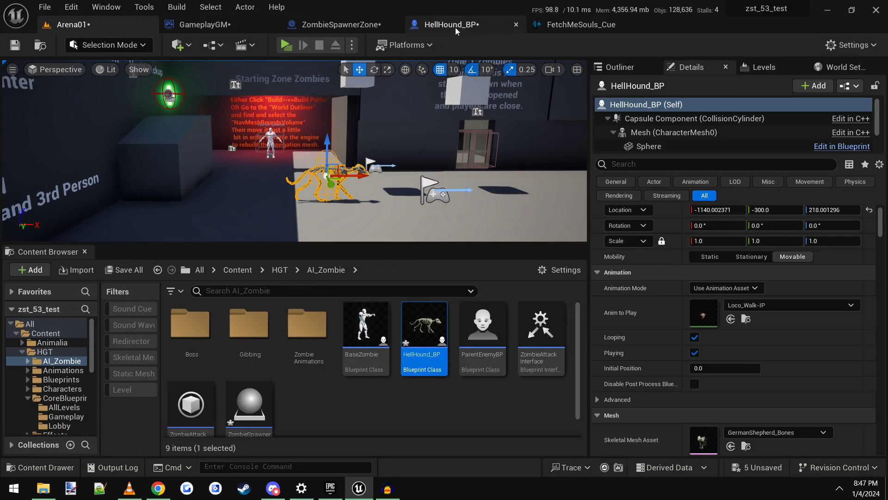
- Reopen HellHound_BP to check Phys Material Override and return to Arena01
{"action": "double_click", "coordinate": [424, 324]}
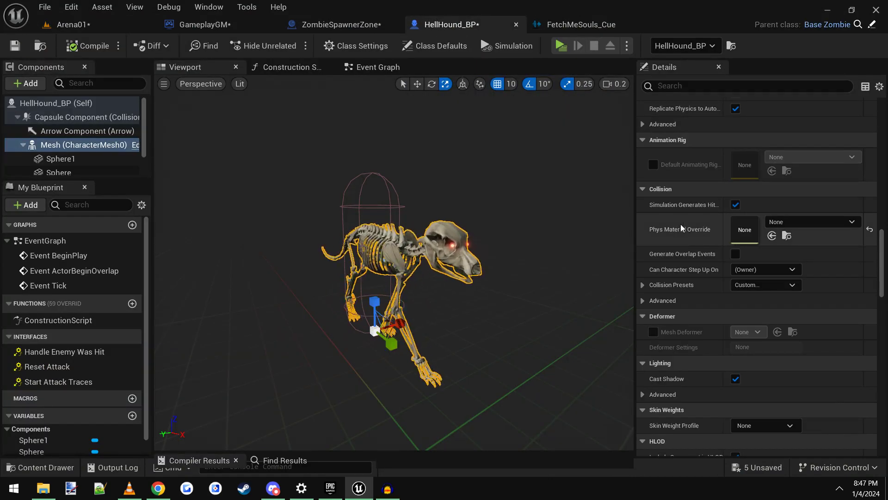
{"action": "left_click", "coordinate": [812, 221]}
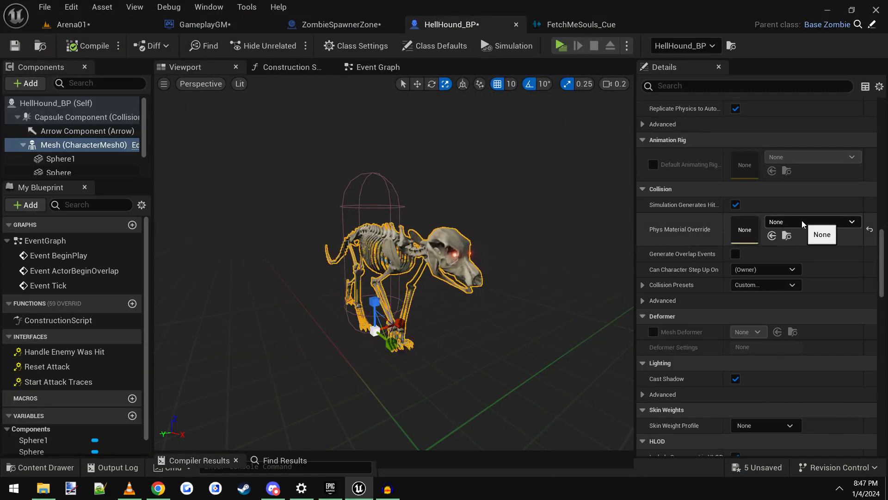
{"action": "left_click", "coordinate": [821, 234]}
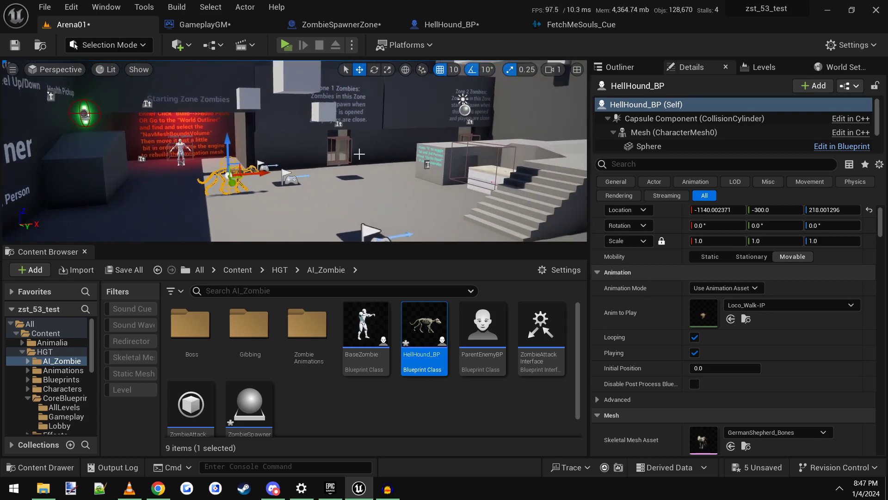
{"action": "mouse_move", "coordinate": [240, 84]}
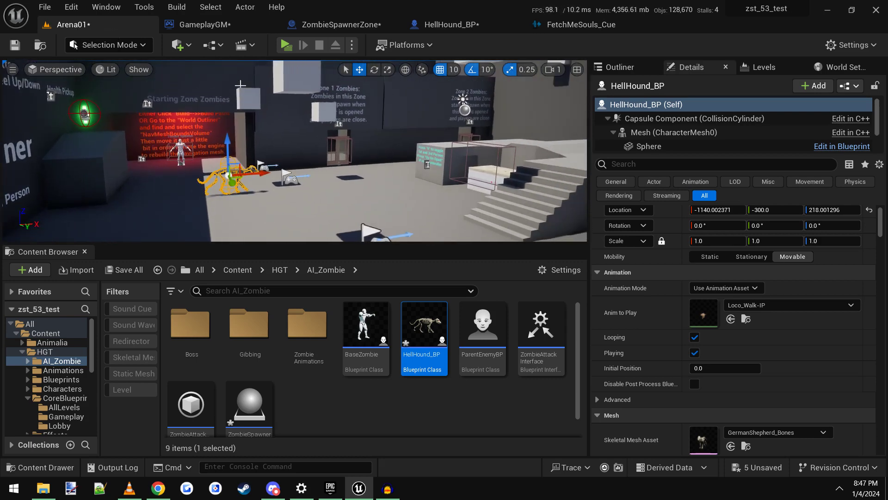
- Show ZombieSpawnerZone's Spawn Zombie graph with its branch and random hellhound pick
{"action": "left_click", "coordinate": [335, 24]}
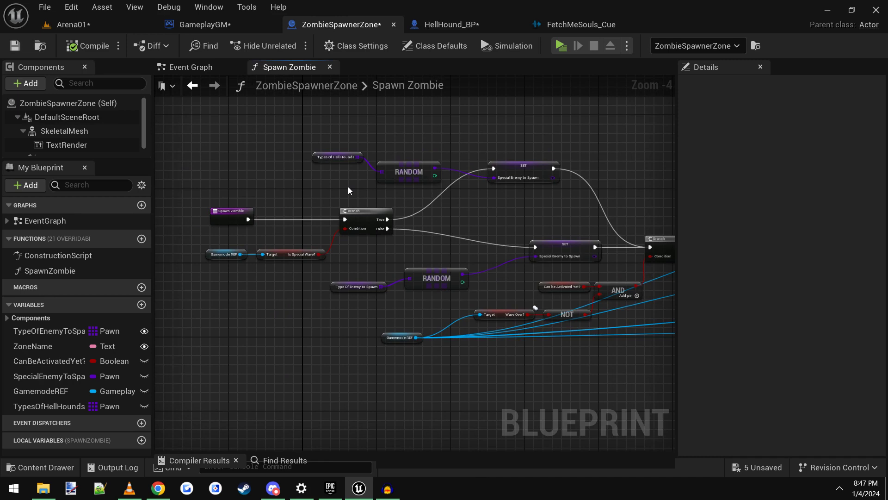
{"action": "mouse_move", "coordinate": [337, 157]}
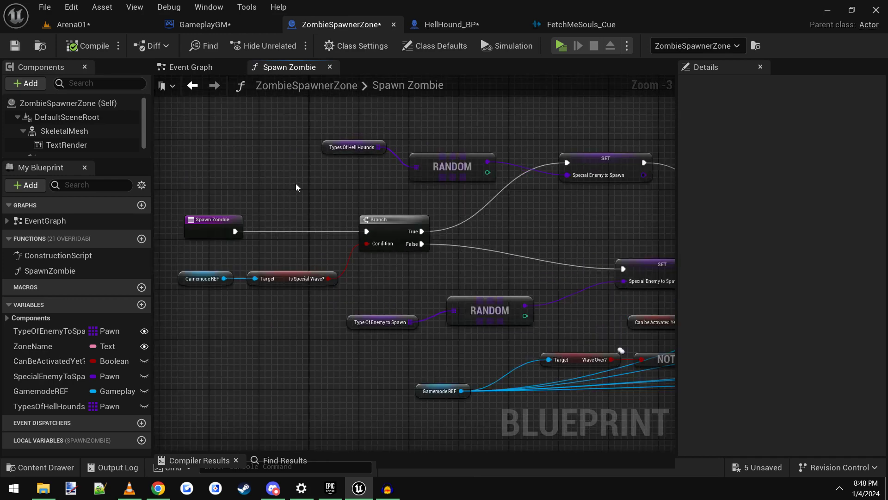
{"action": "scroll", "scroll_direction": "down", "scroll_amount": 3}
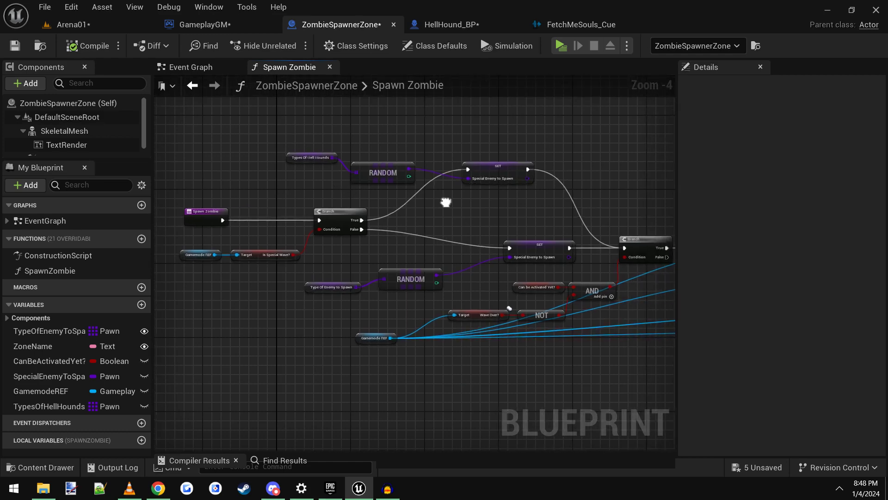